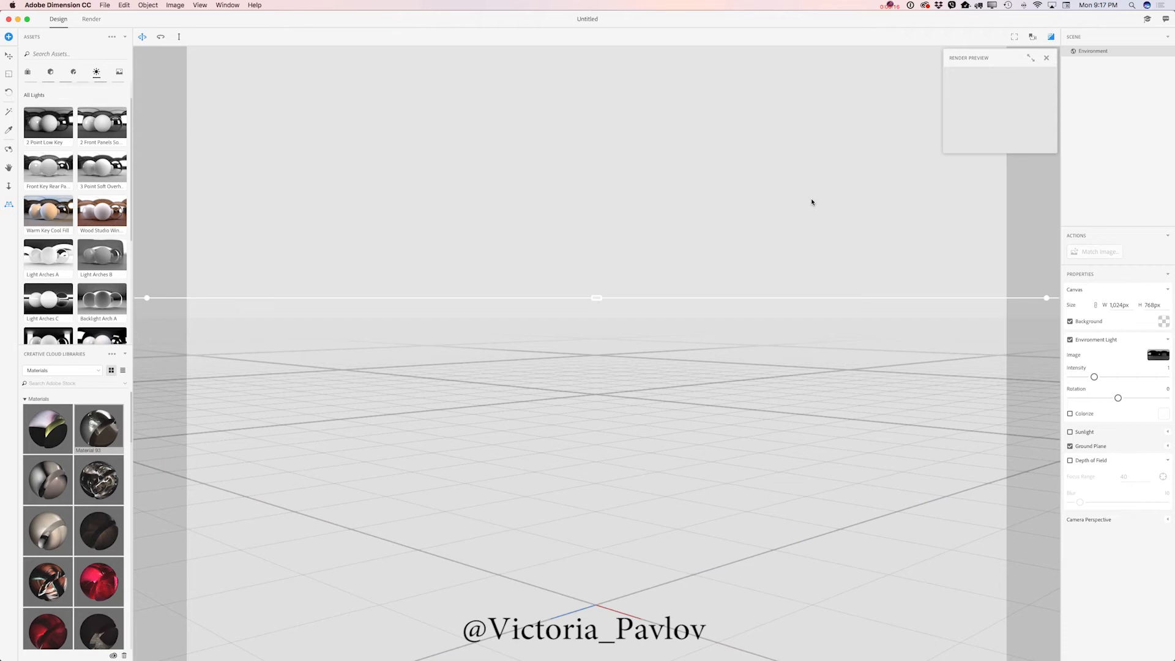
mouse_move(811, 208)
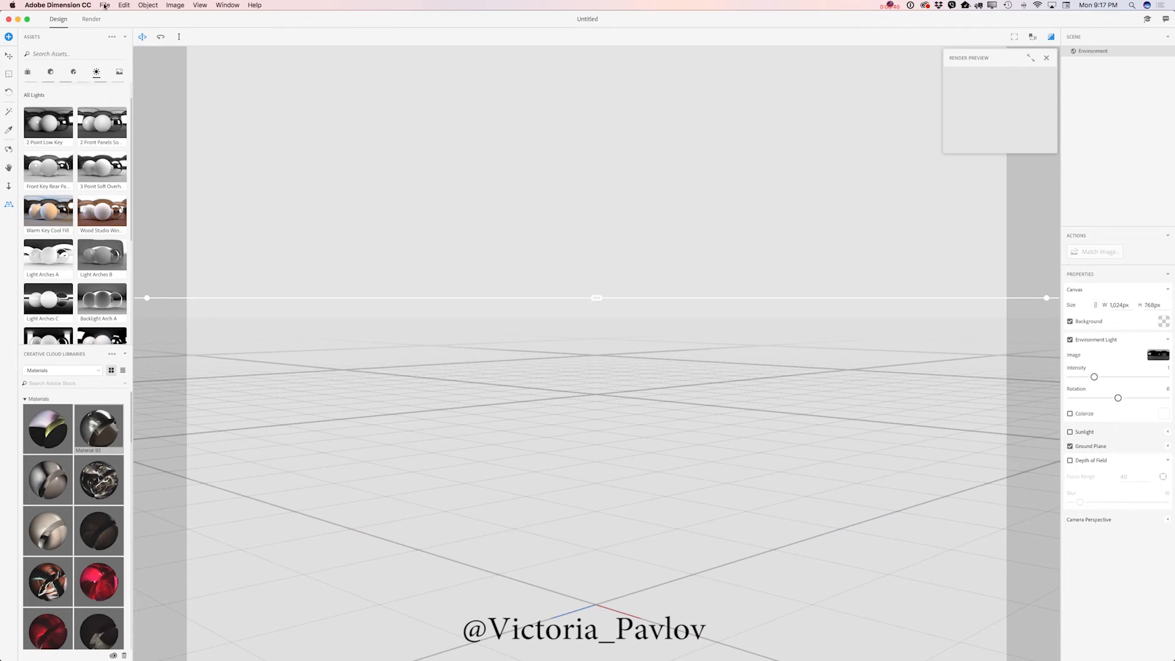
Import the alien11obj.obj 3D model from the Desktop into the empty scene
left_click(104, 5)
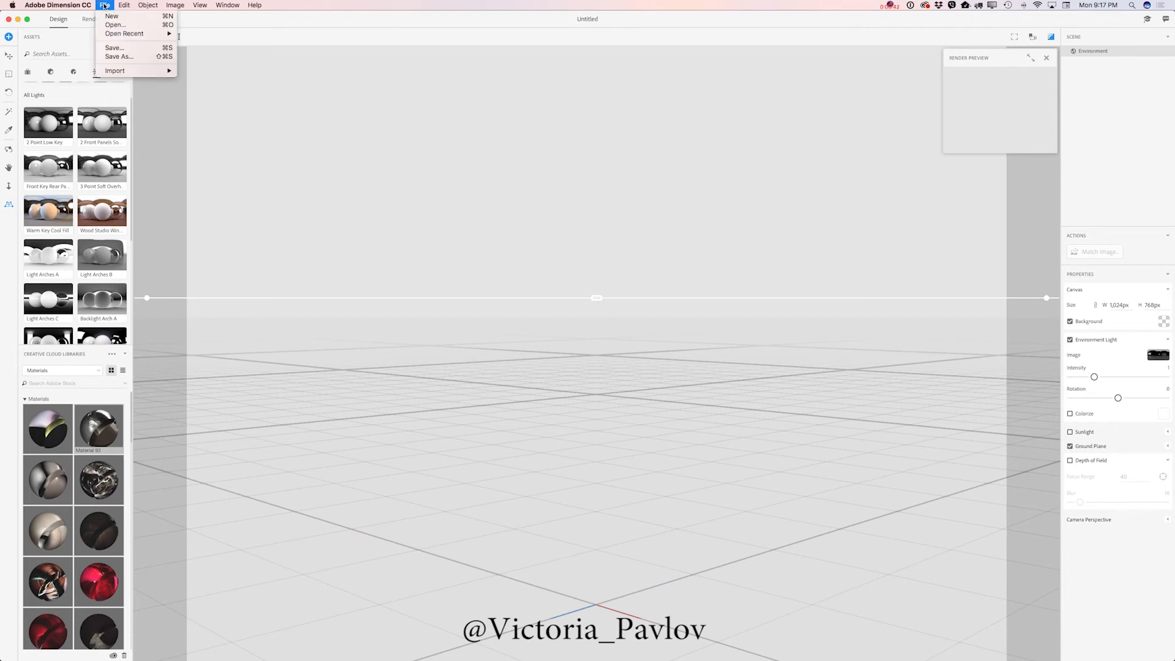
mouse_move(115, 71)
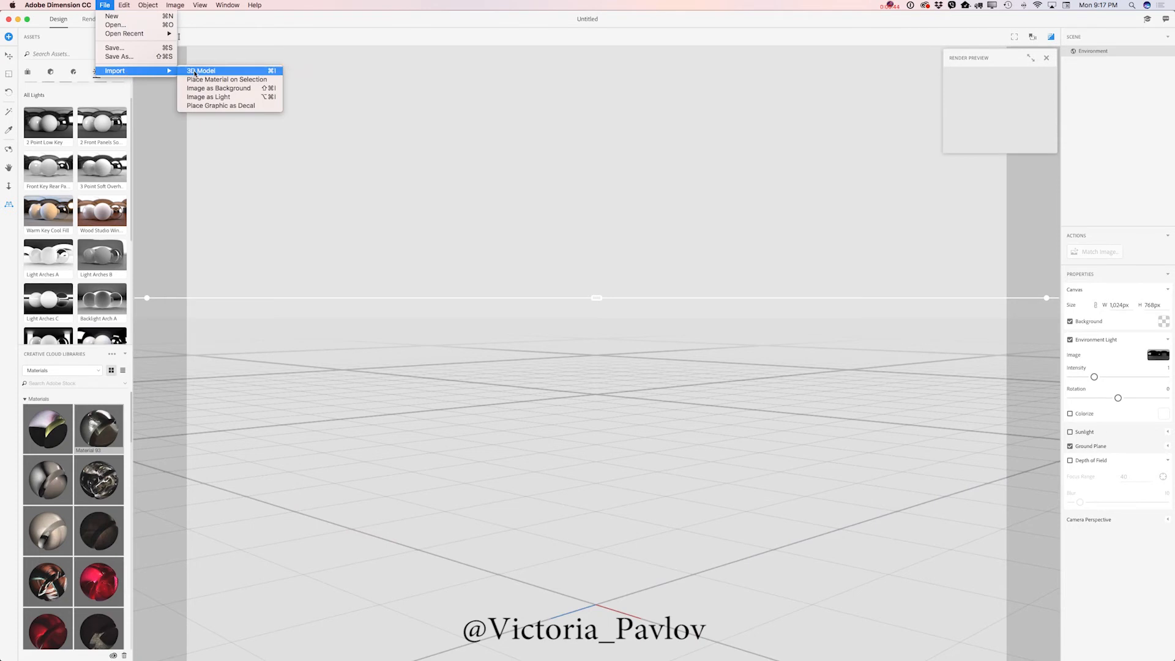
left_click(201, 71)
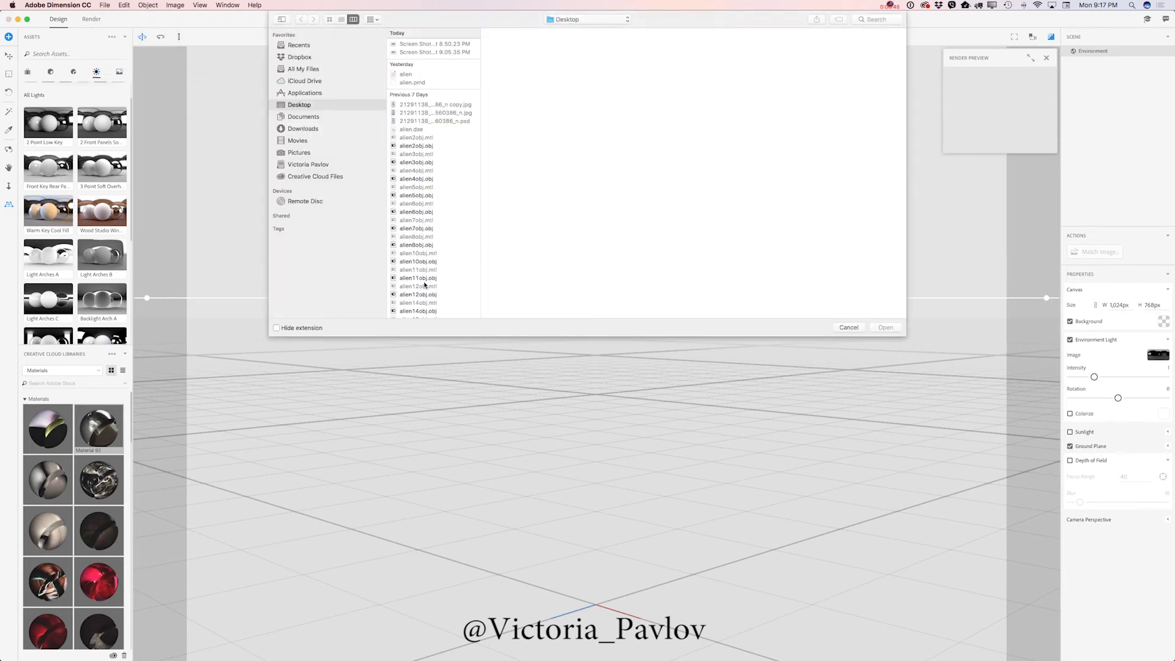
left_click(418, 278)
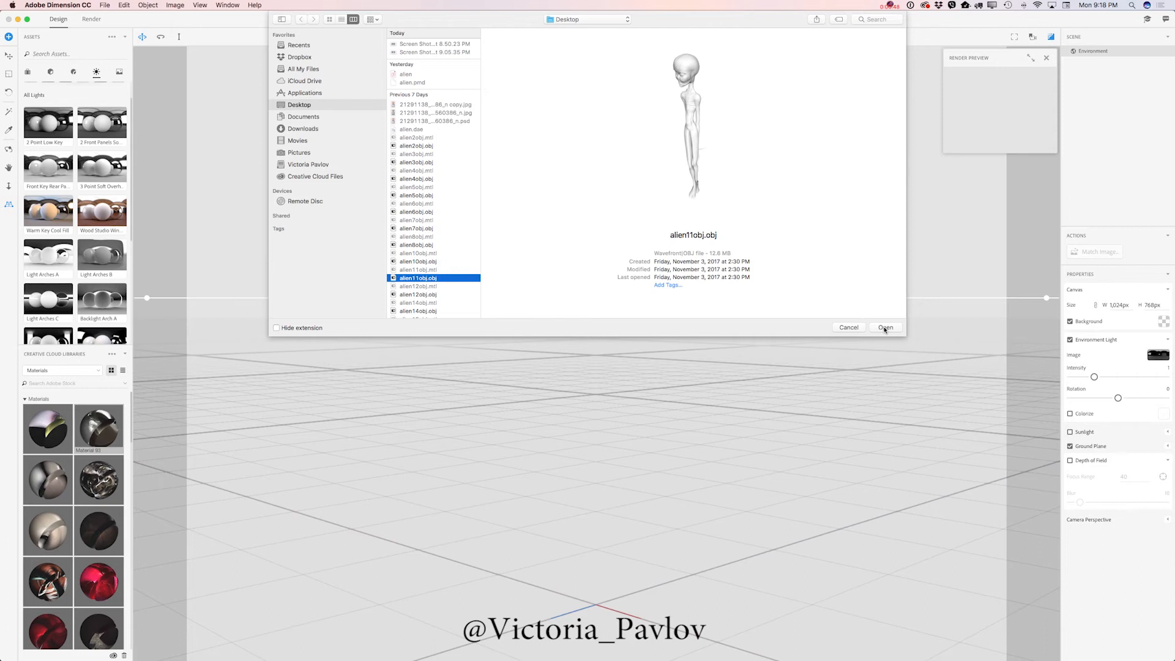
left_click(885, 328)
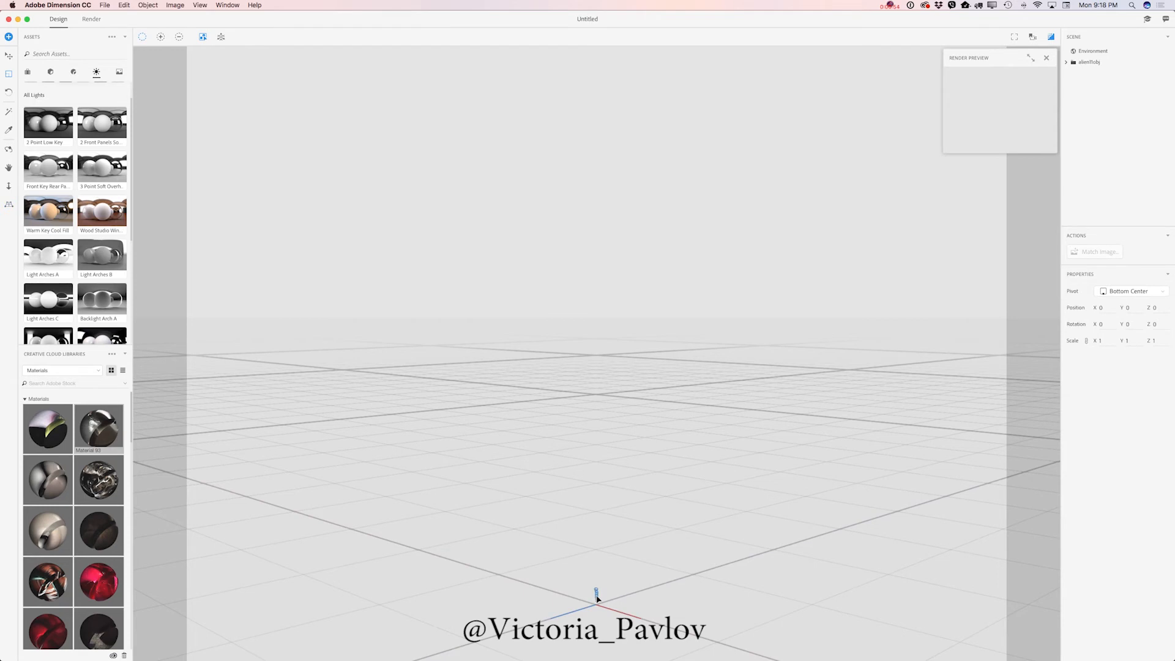
Select the alien model and rotate it to 76.9 degrees on the Y axis
left_click(1068, 62)
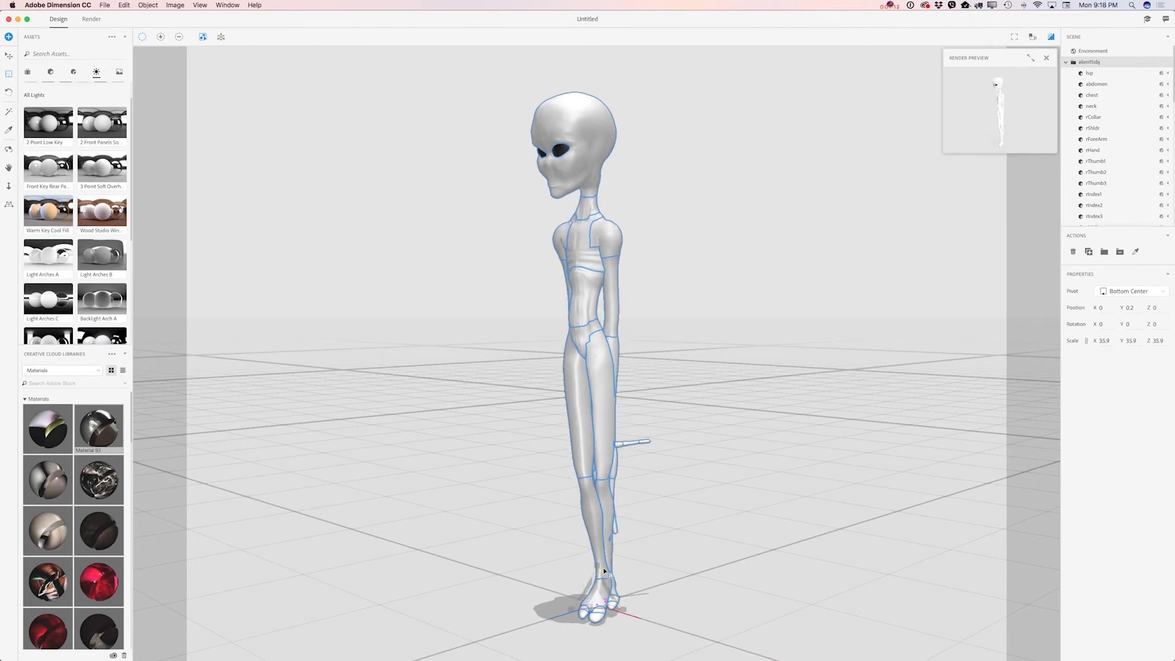
left_click(9, 93)
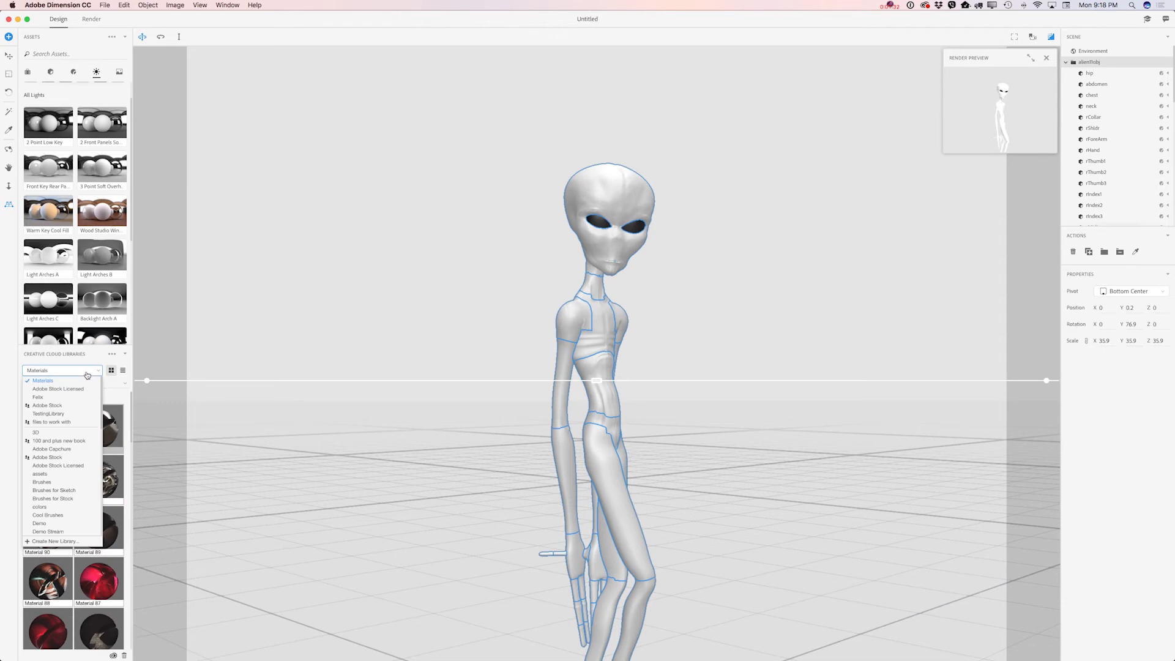
Switch the library to Adobe Stock Licensed and locate the blue sci-fi corridor image for the background
left_click(57, 388)
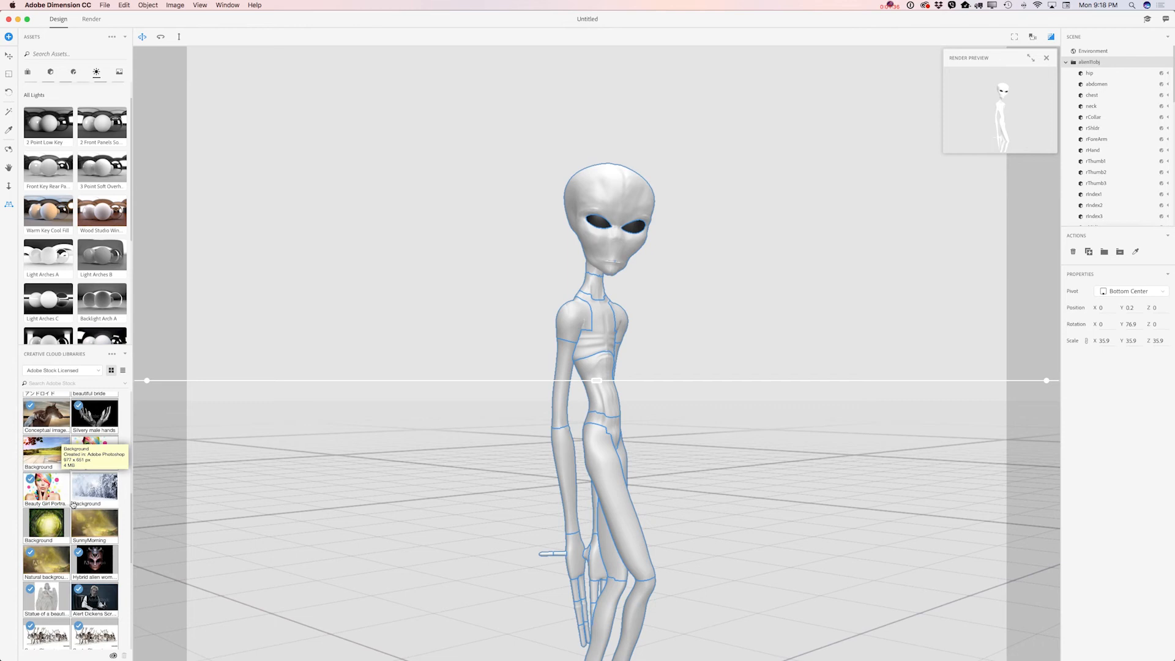
scroll("down", 3)
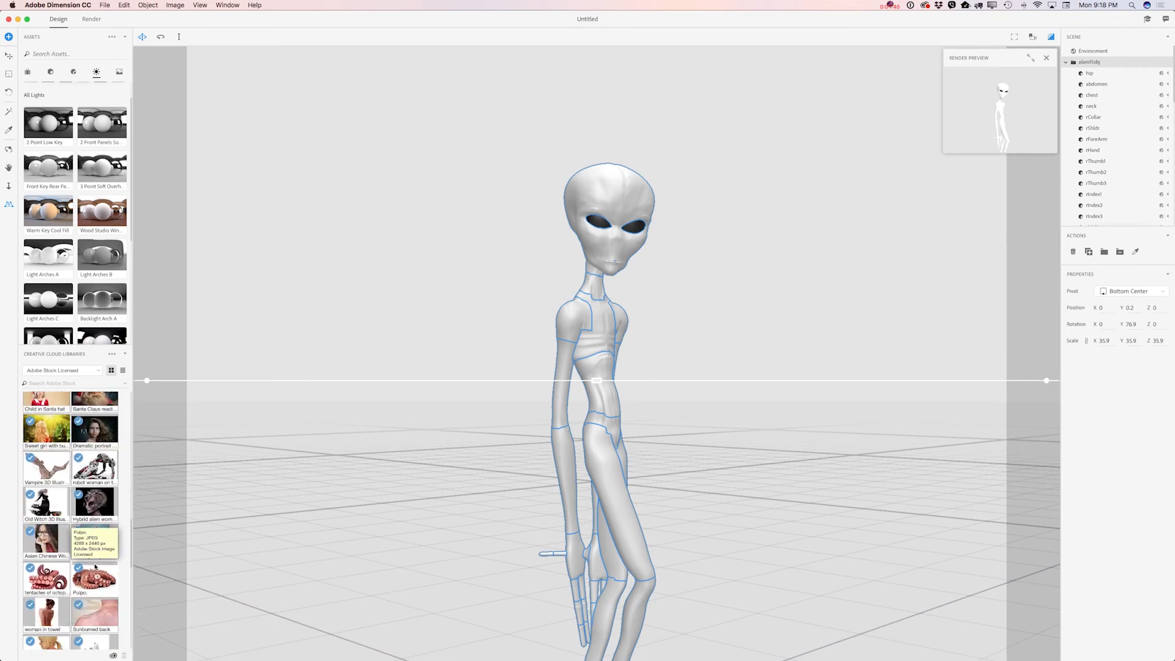
scroll("down", 3)
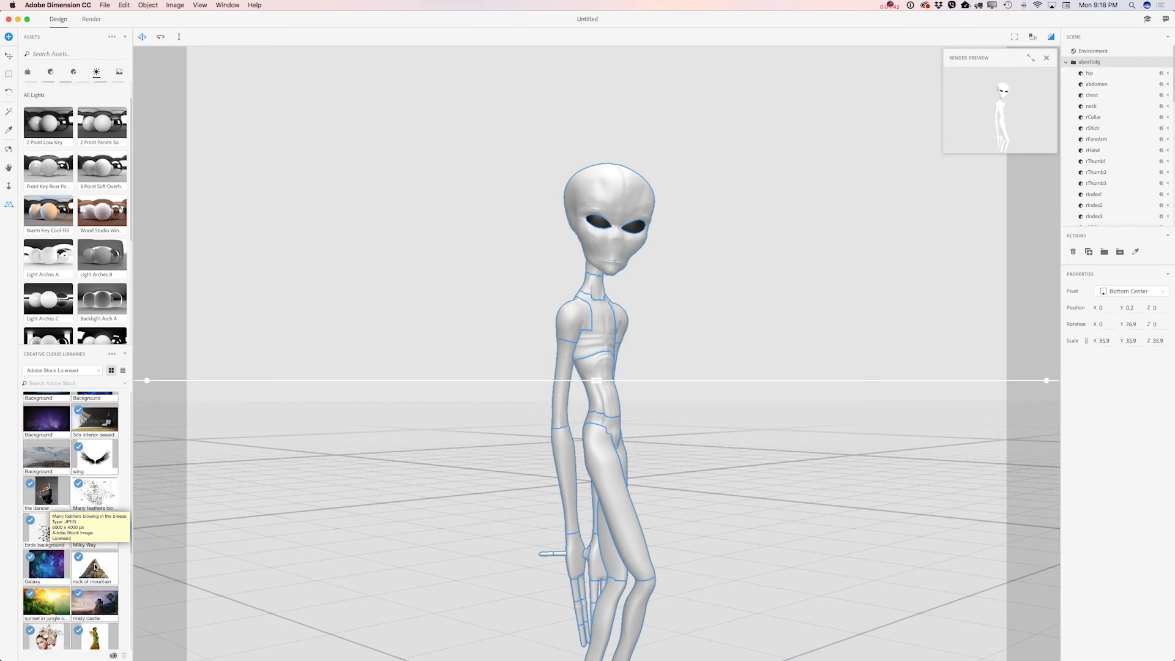
scroll("down", 3)
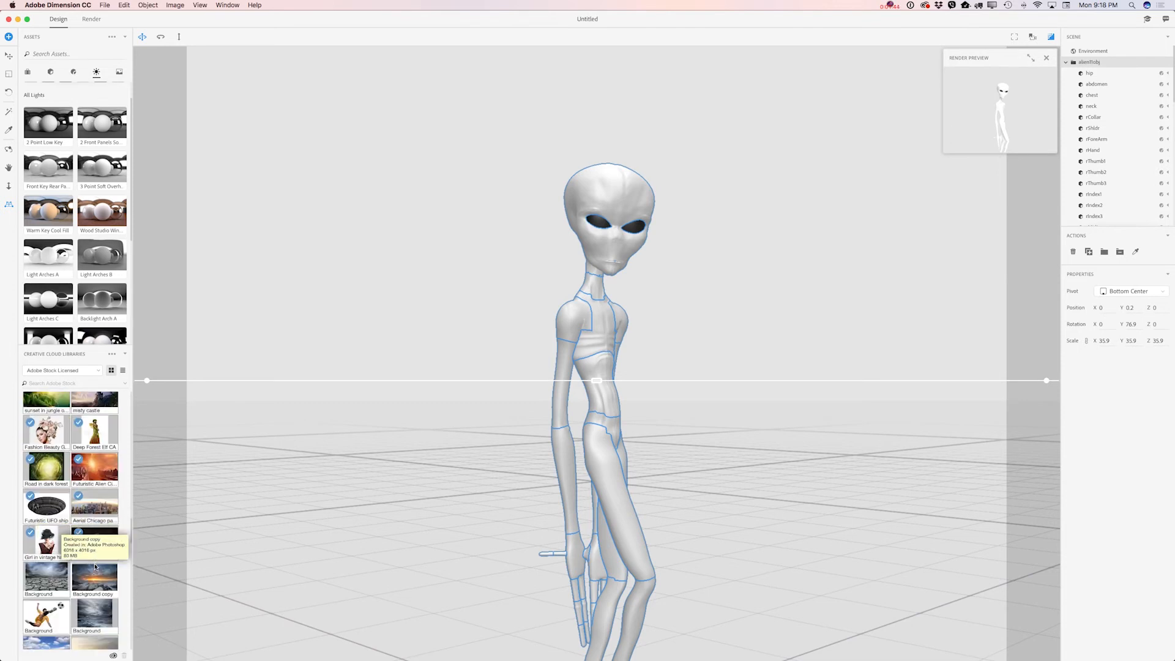
scroll("down", 3)
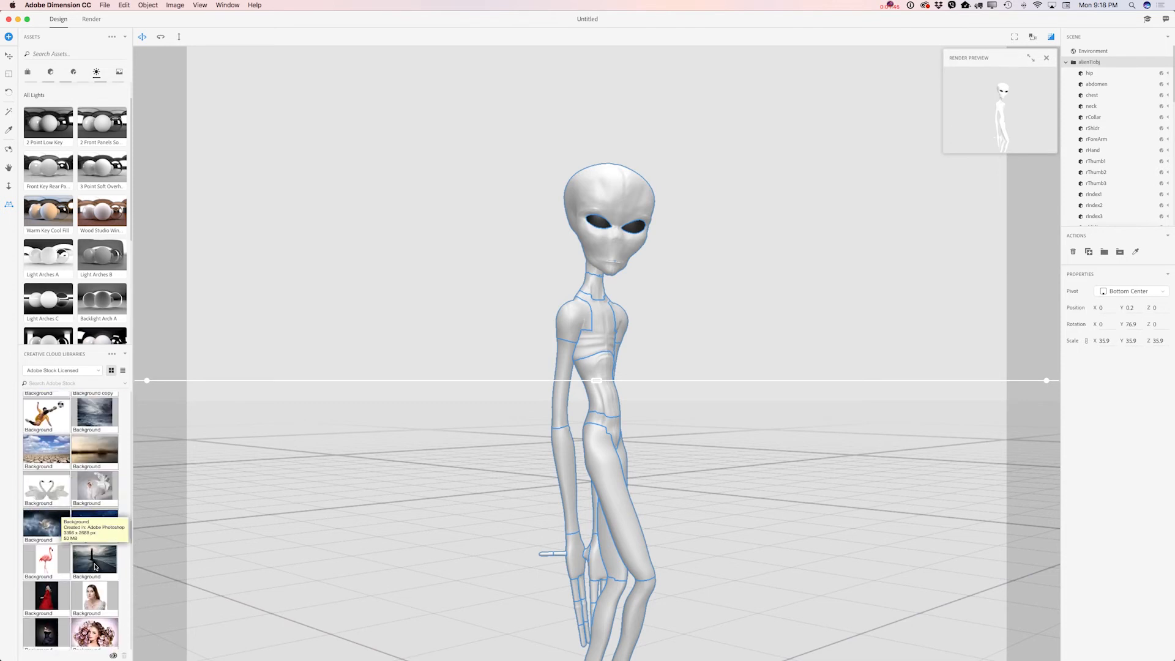
scroll("down", 3)
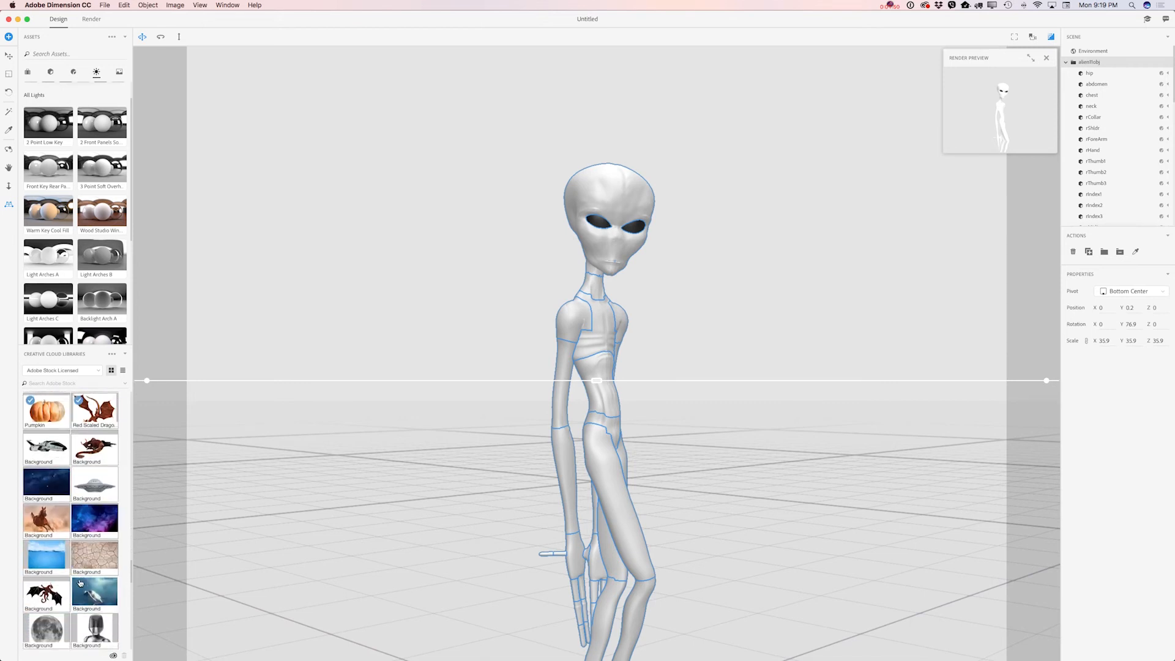
scroll("down", 3)
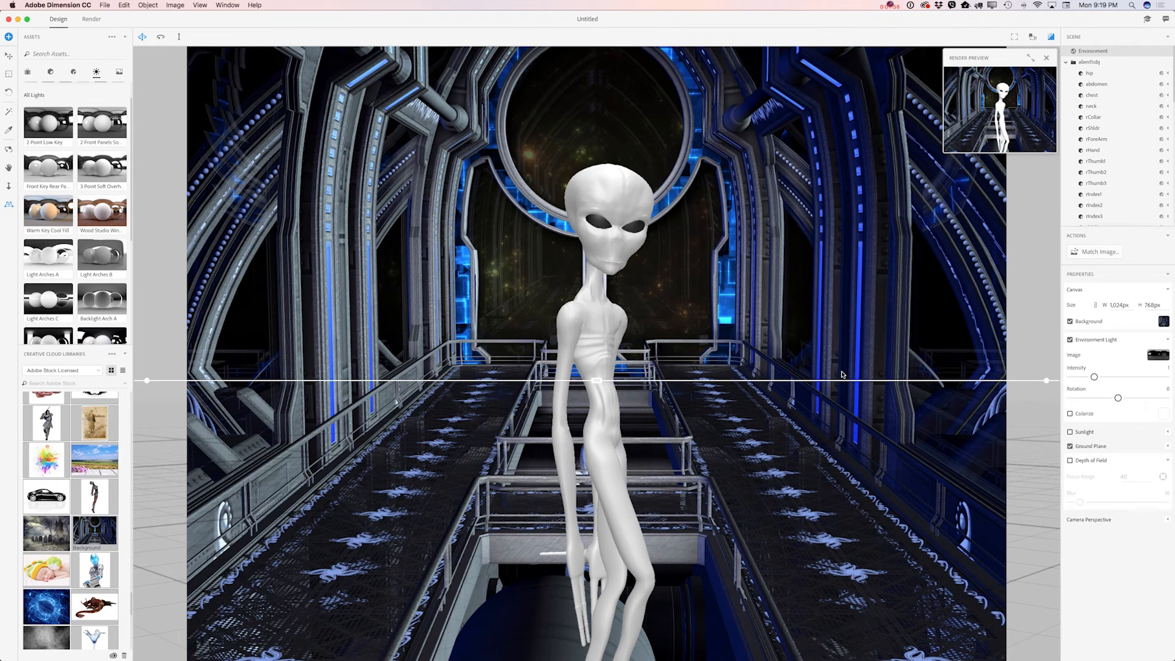
Match Image with environment light, sunlight and camera perspective applied from the corridor background
left_click(1099, 252)
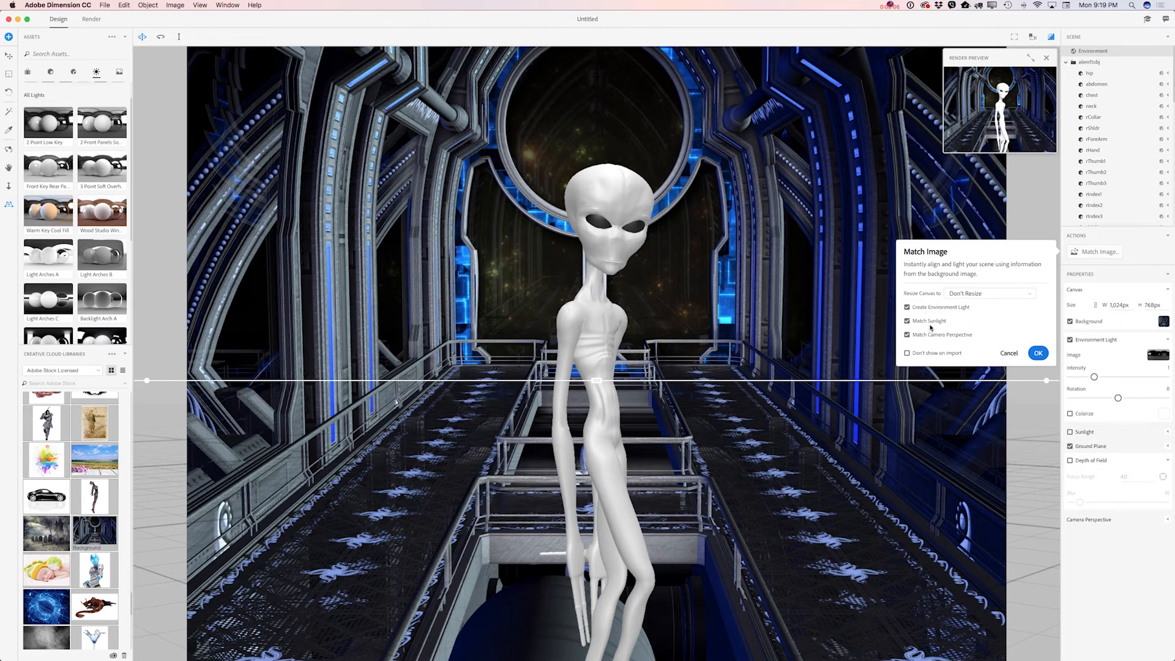
mouse_move(944, 343)
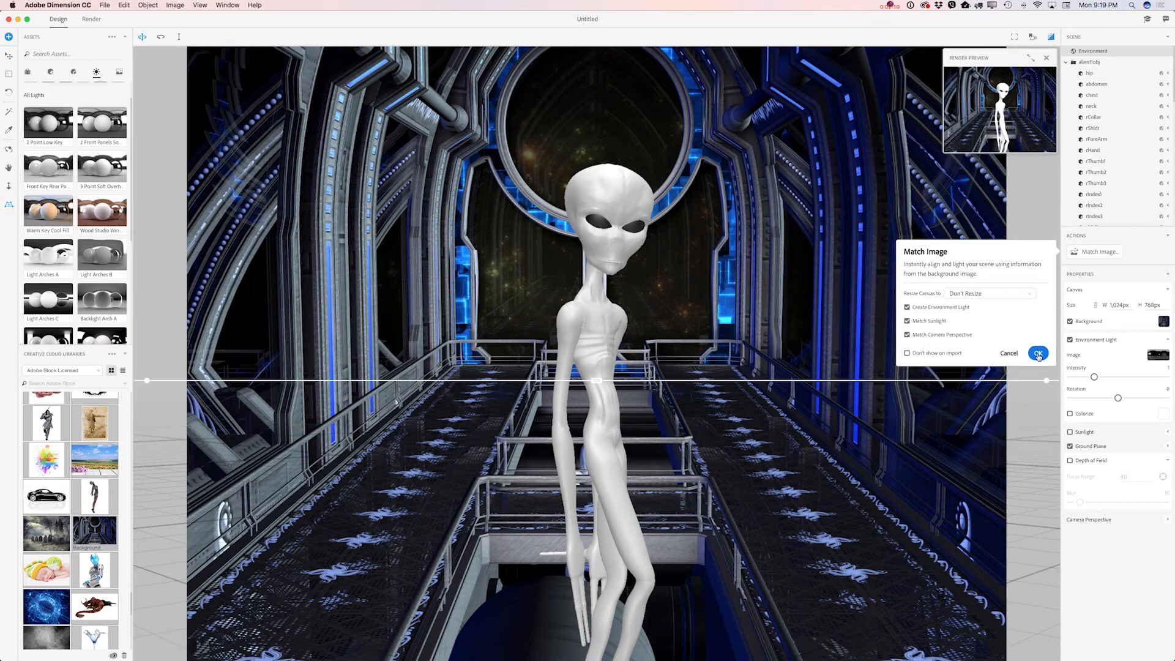
left_click(1039, 352)
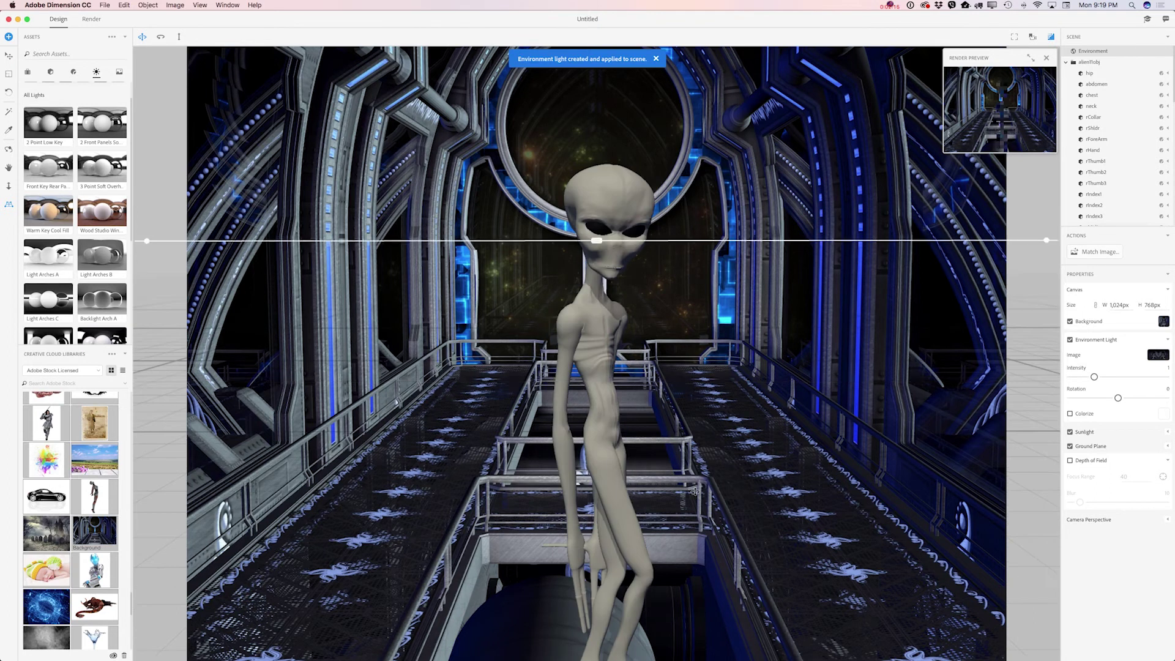
left_click(656, 59)
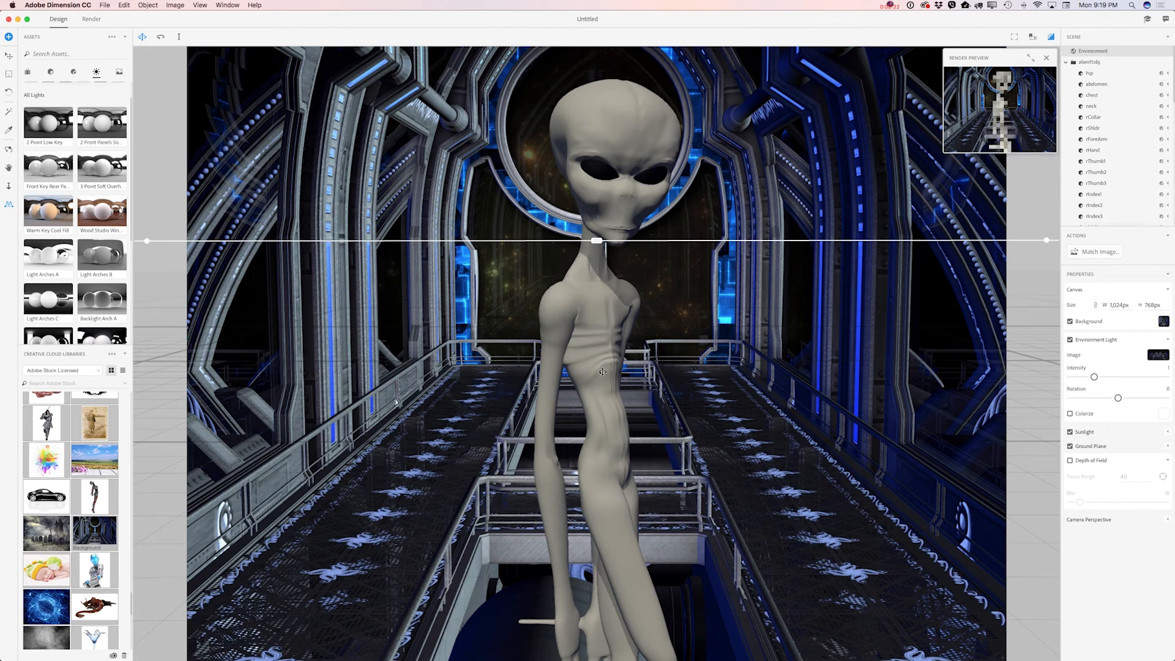
Switch the asset library to Materials and browse to the dark glossy materials
left_click(62, 369)
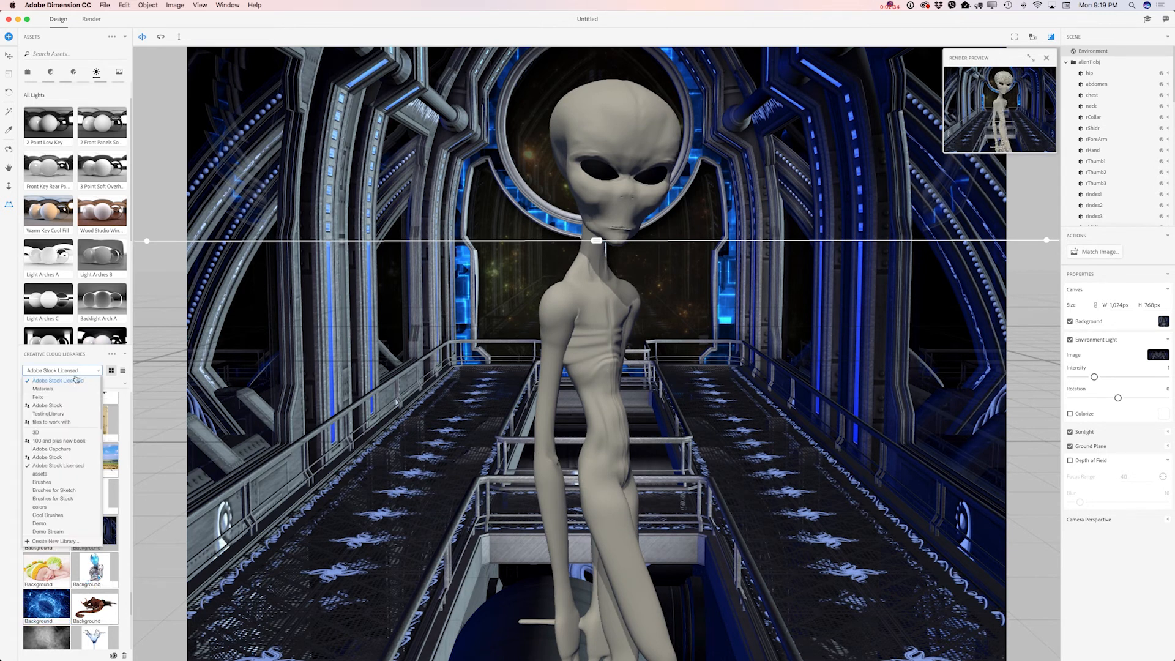
left_click(42, 389)
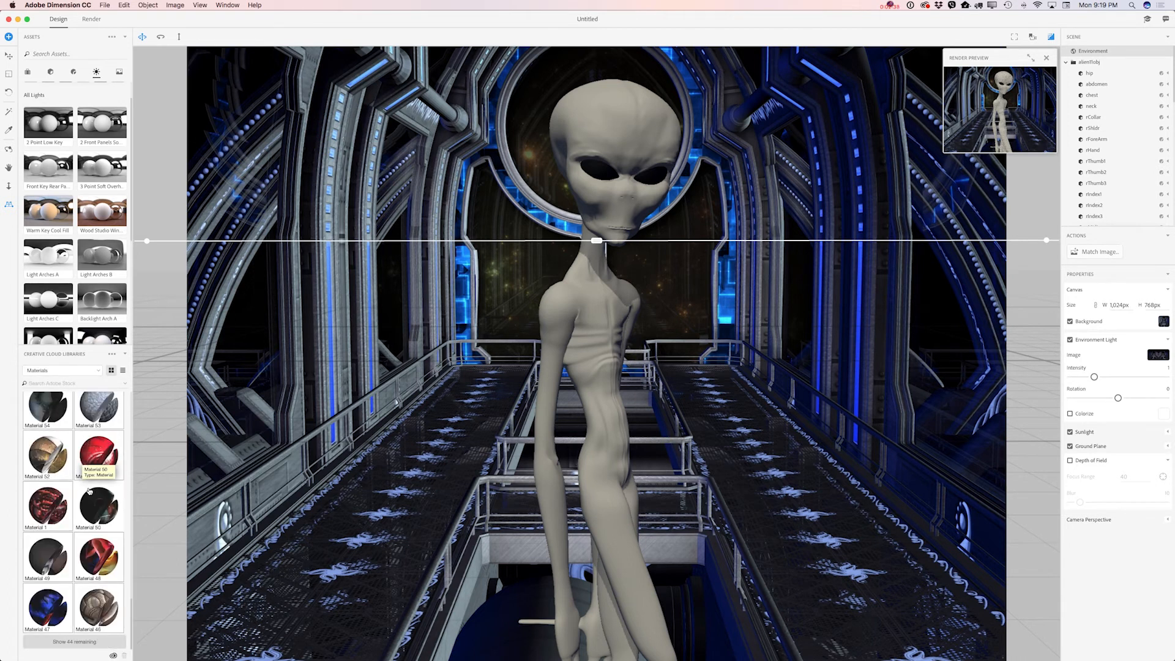
scroll("down", 3)
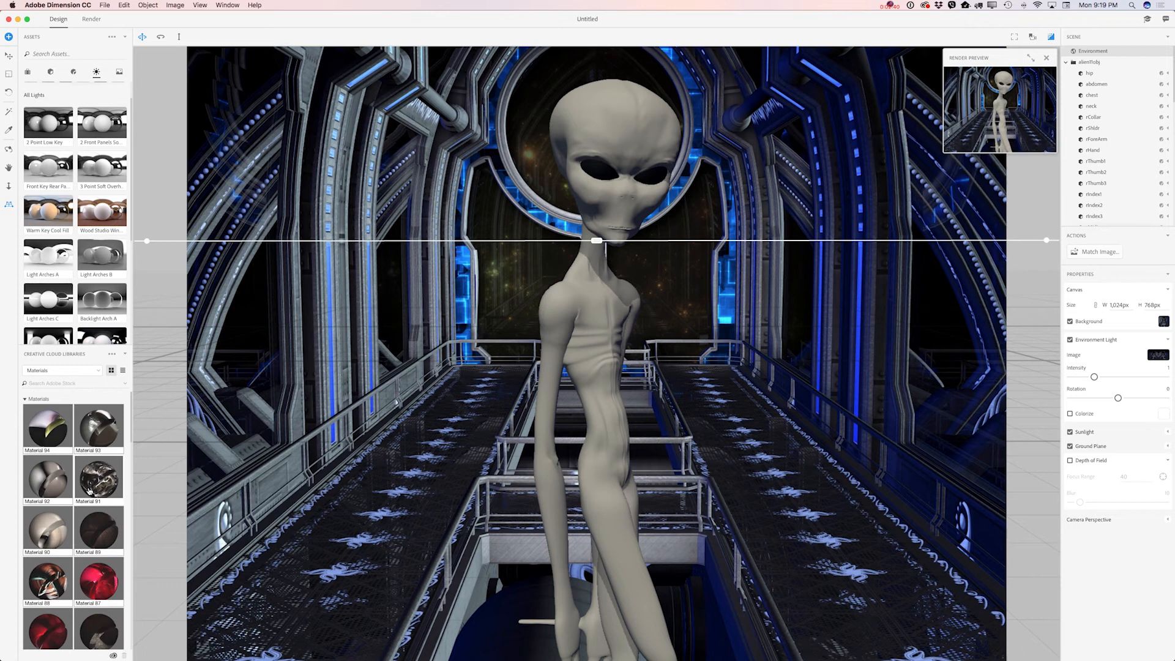
scroll("down", 3)
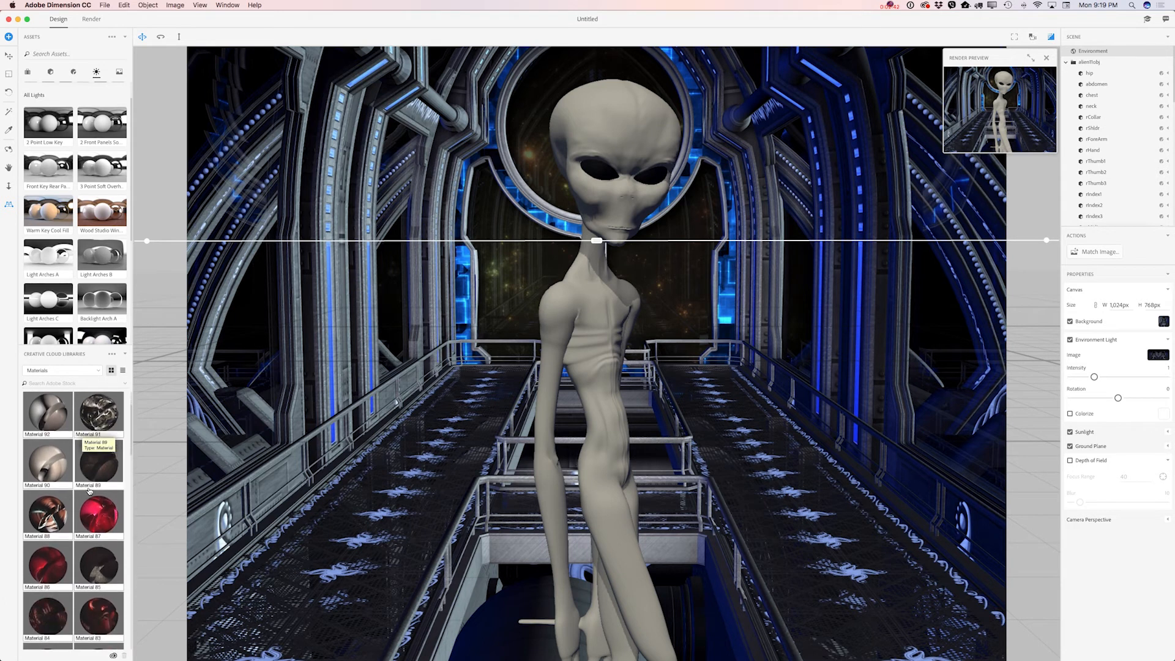
scroll("down", 3)
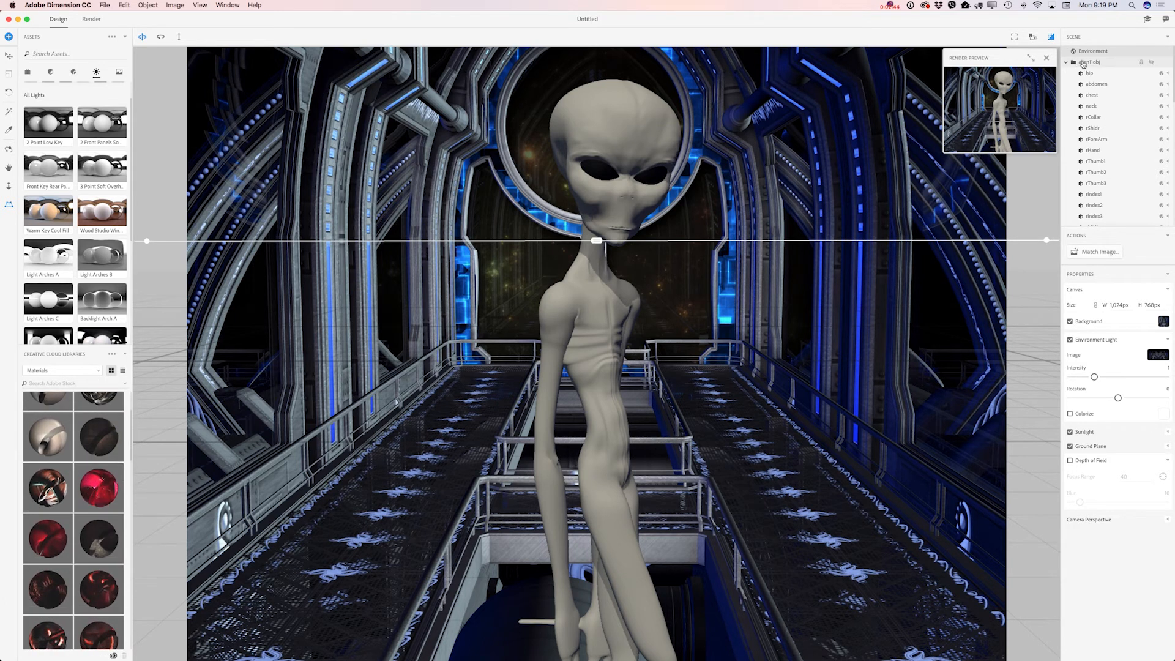
Apply glossy black Material 77 to the whole alien model
left_click(1091, 61)
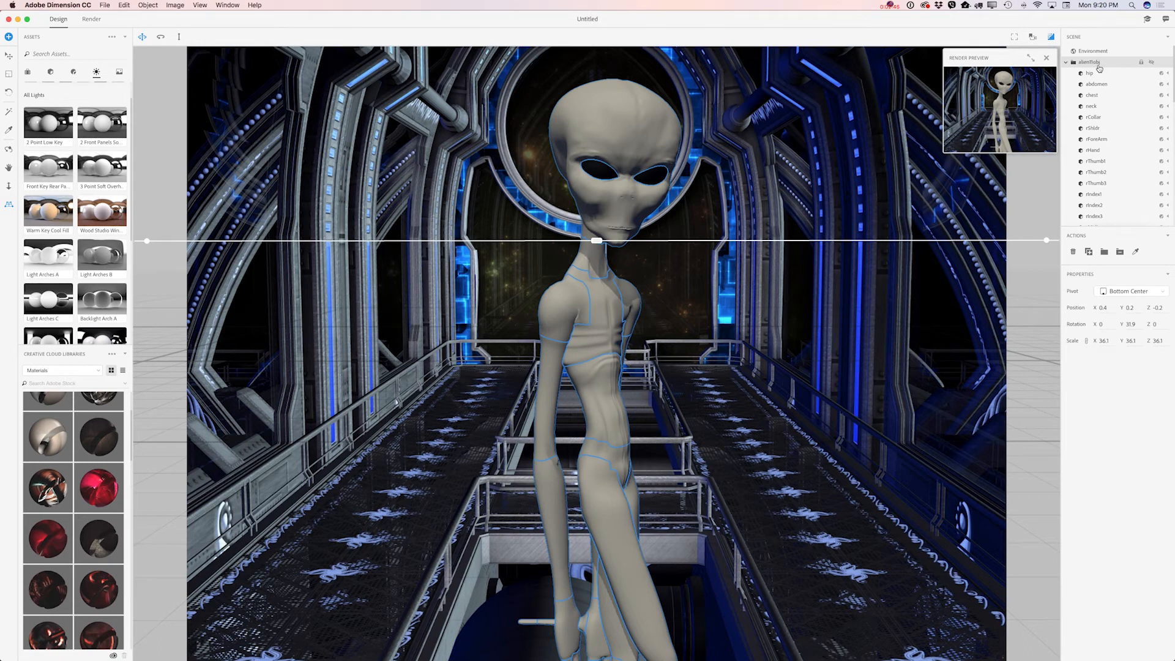
scroll("down", 3)
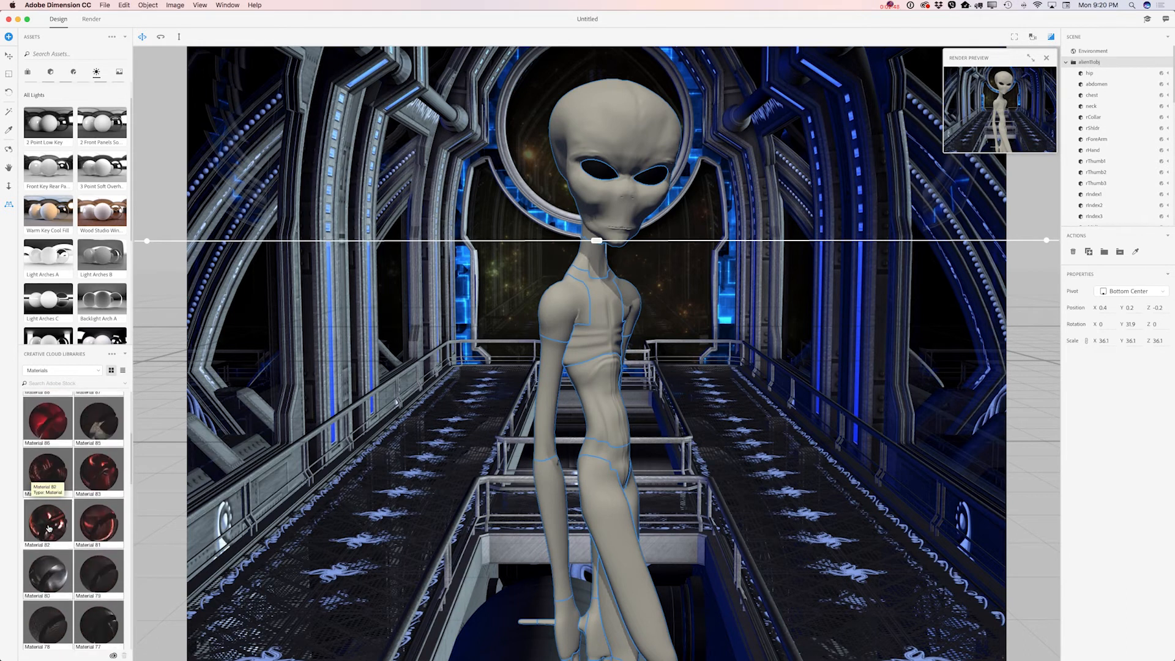
scroll("down", 3)
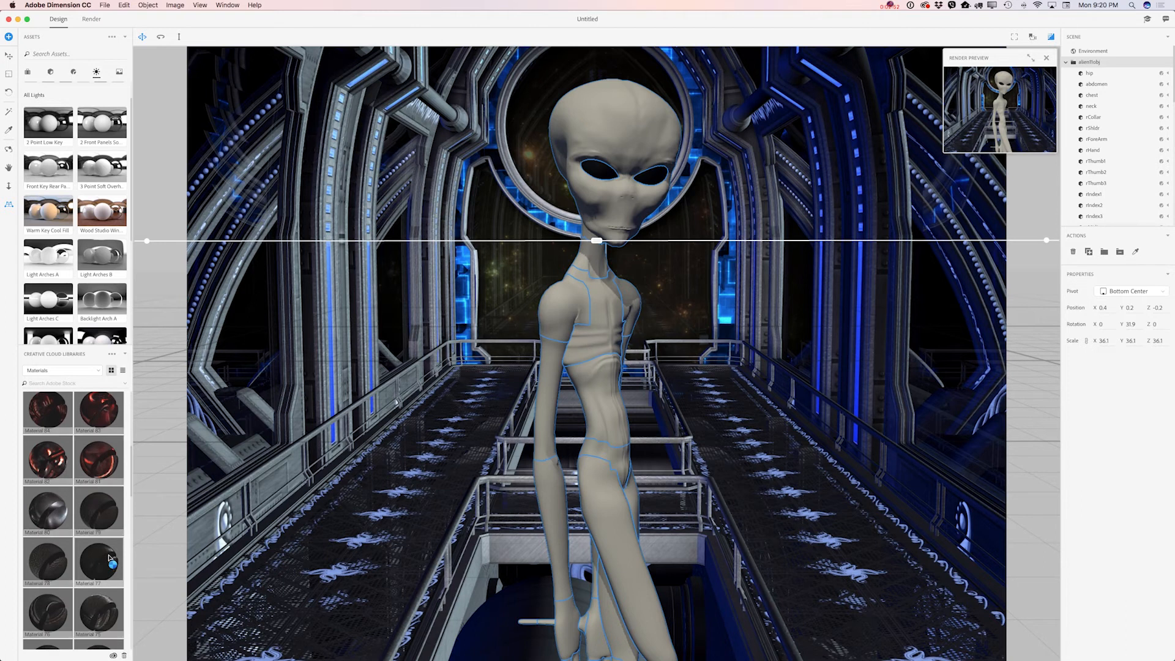
double_click(97, 558)
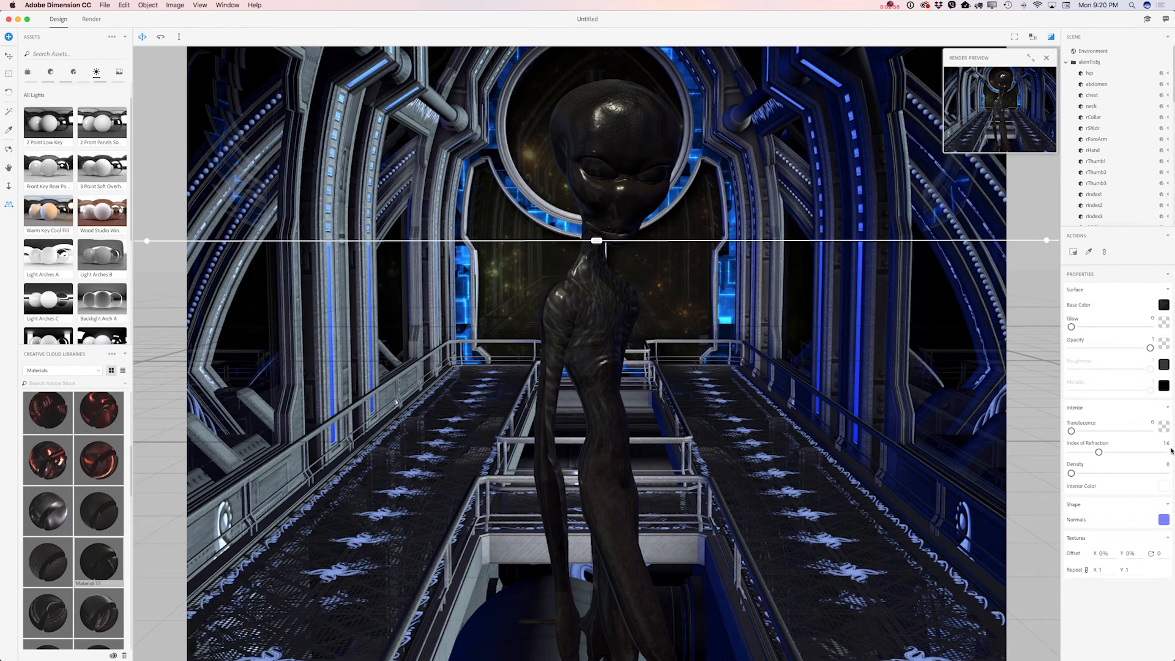
mouse_move(1161, 479)
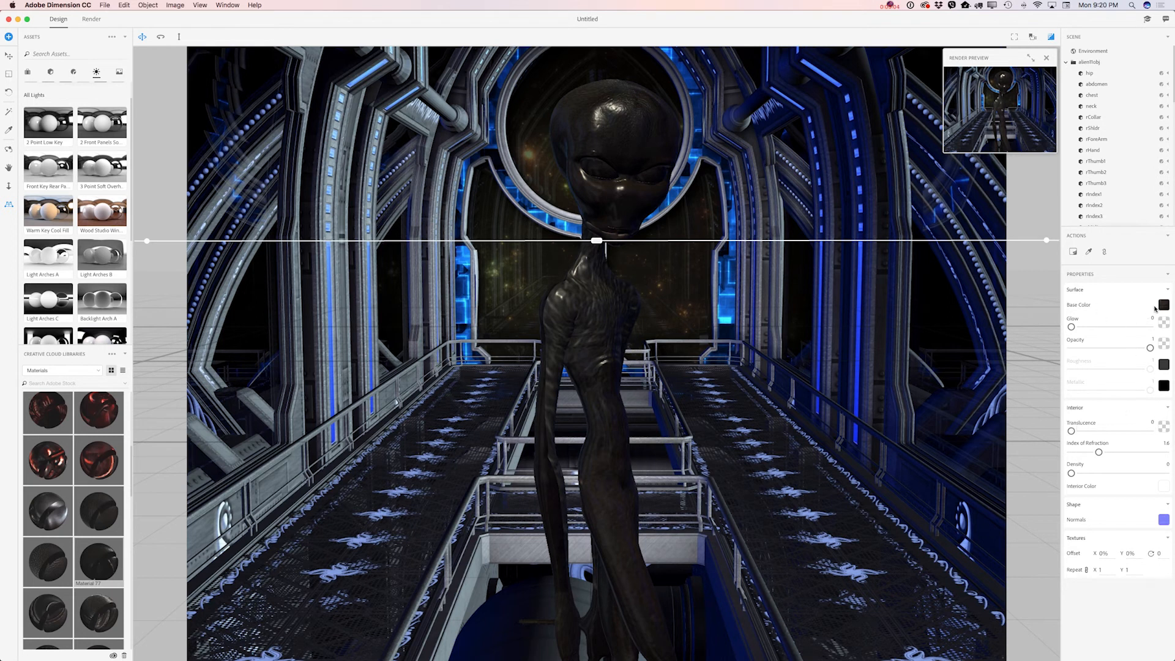
Set the body's Base Color to a dark teal-blue via the cyan hue
left_click(1164, 305)
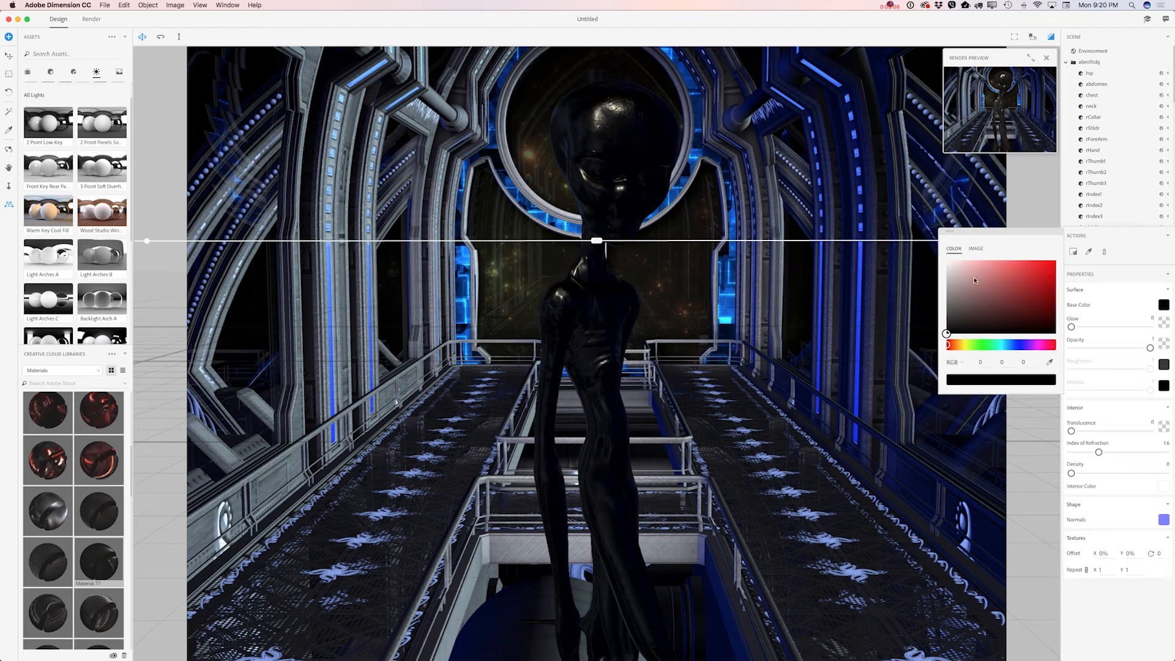
left_click(950, 346)
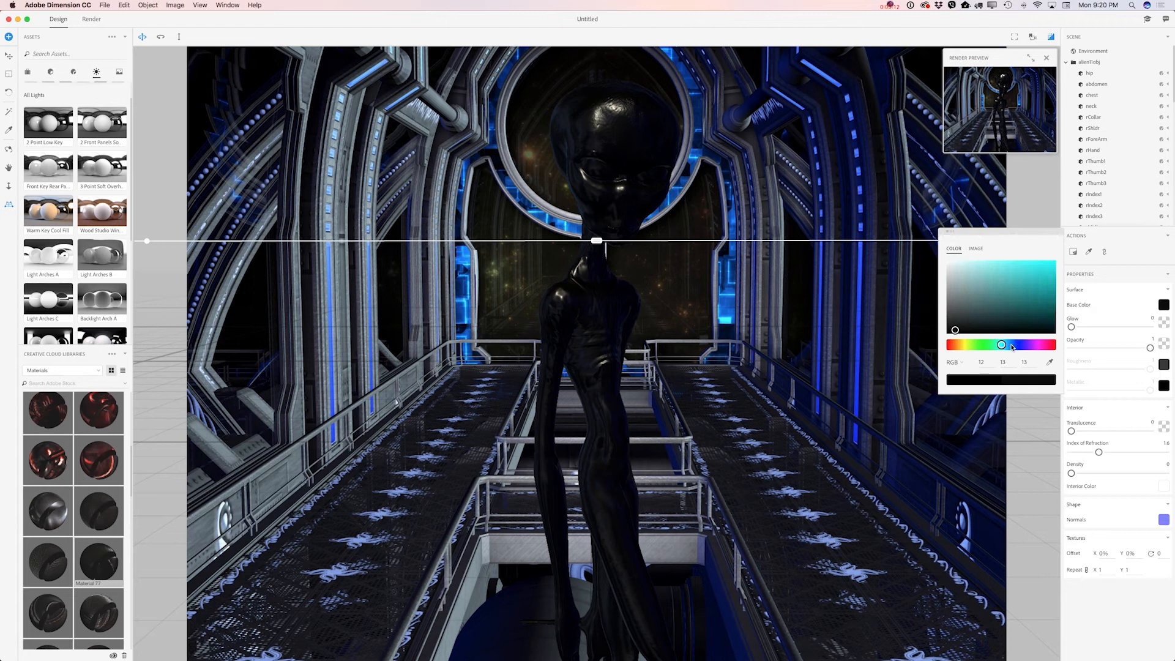
left_click(1014, 299)
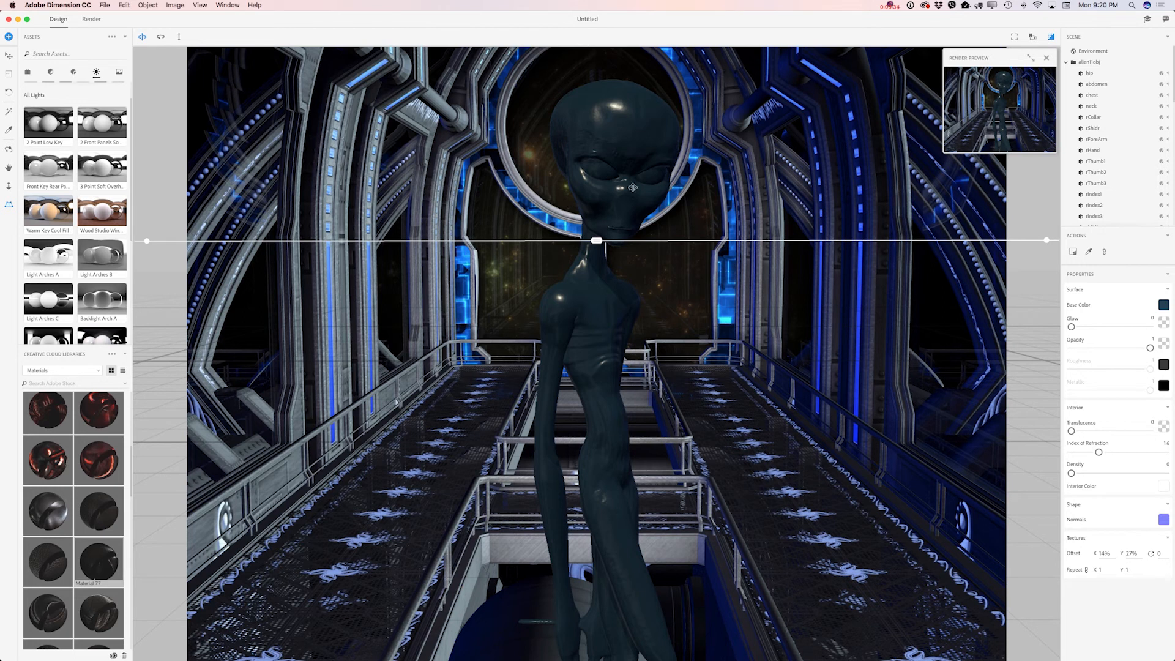
Select lEye and rEye together and give both a white library material
scroll("down", 3)
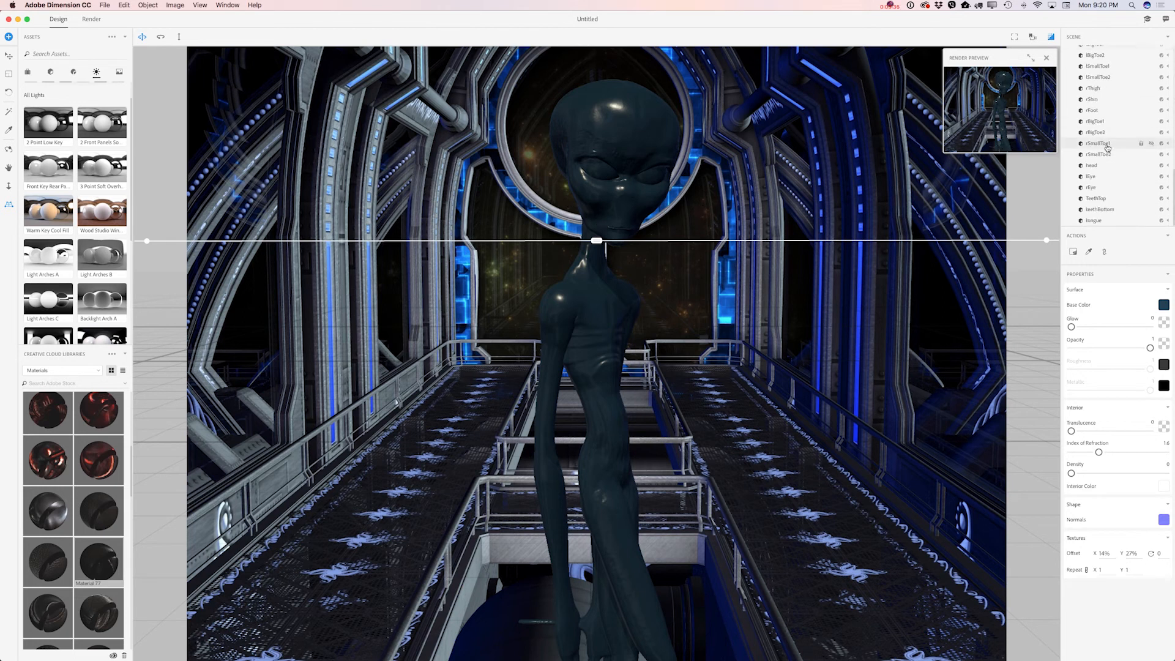
left_click(1091, 176)
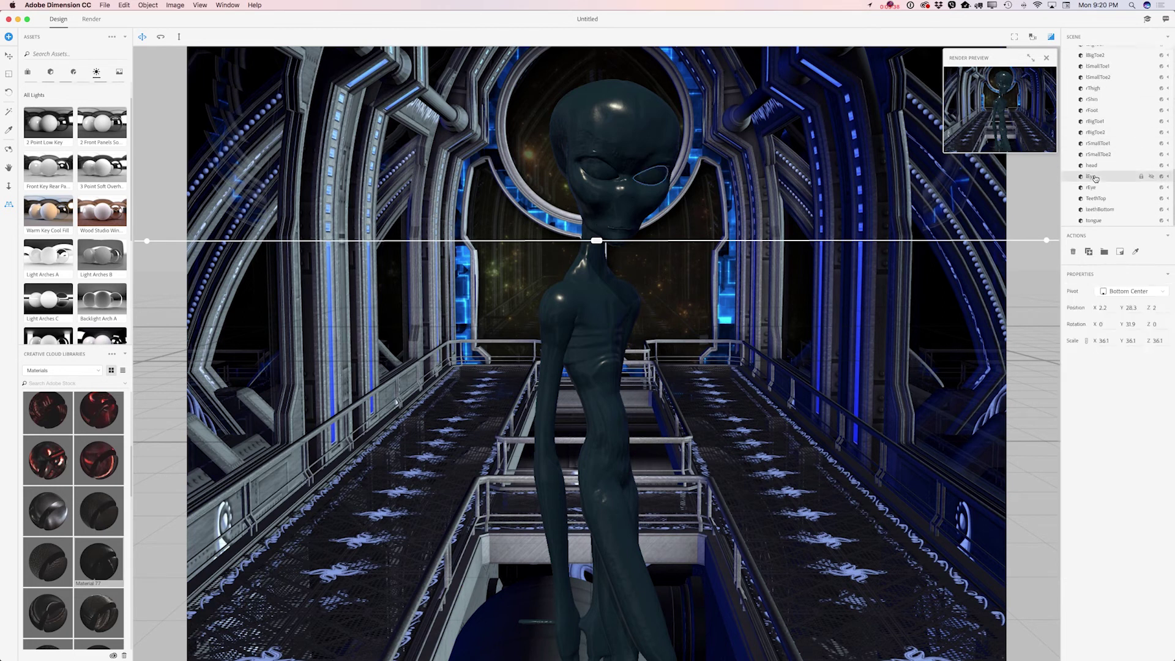
left_click(1091, 177)
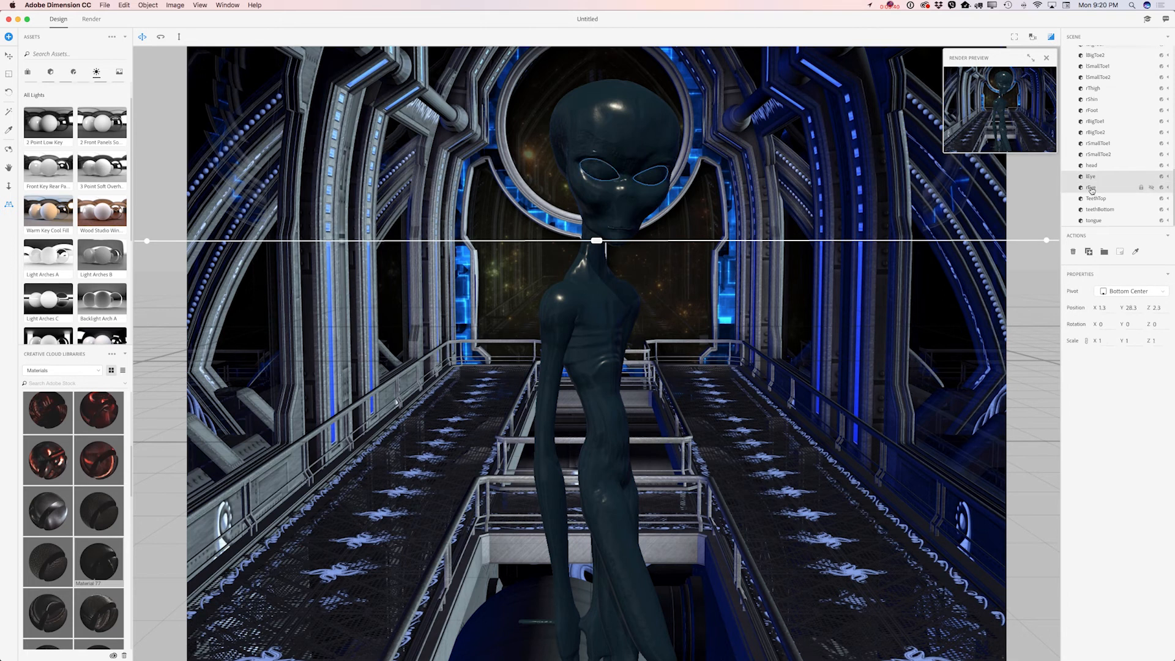
scroll("down", 3)
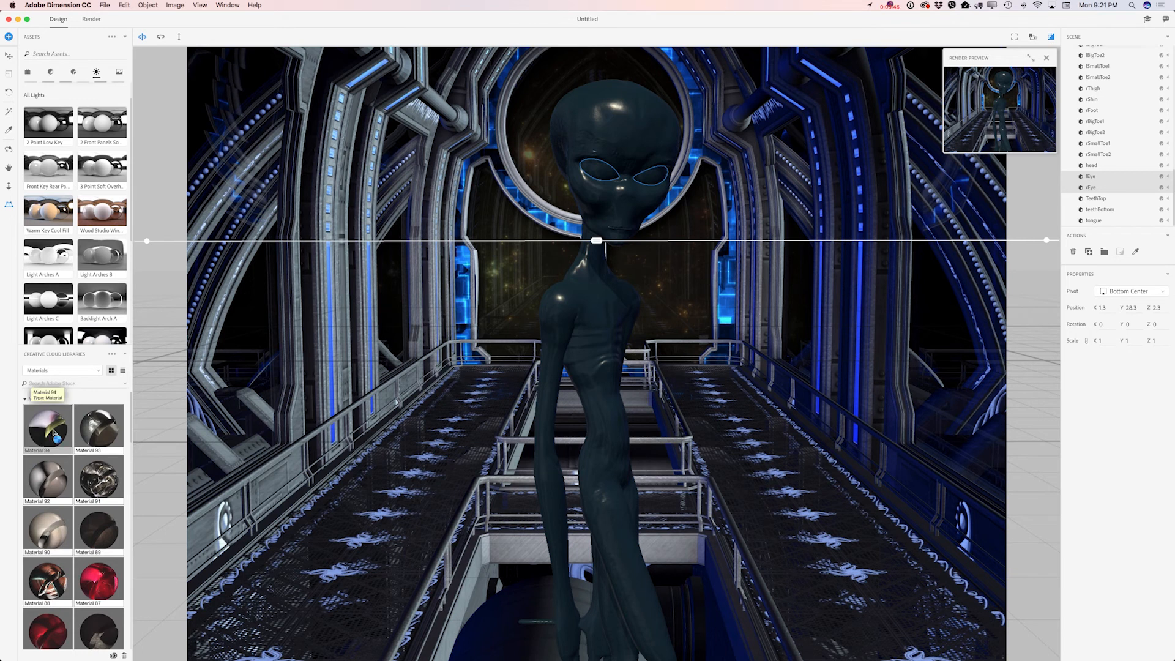
left_click(48, 428)
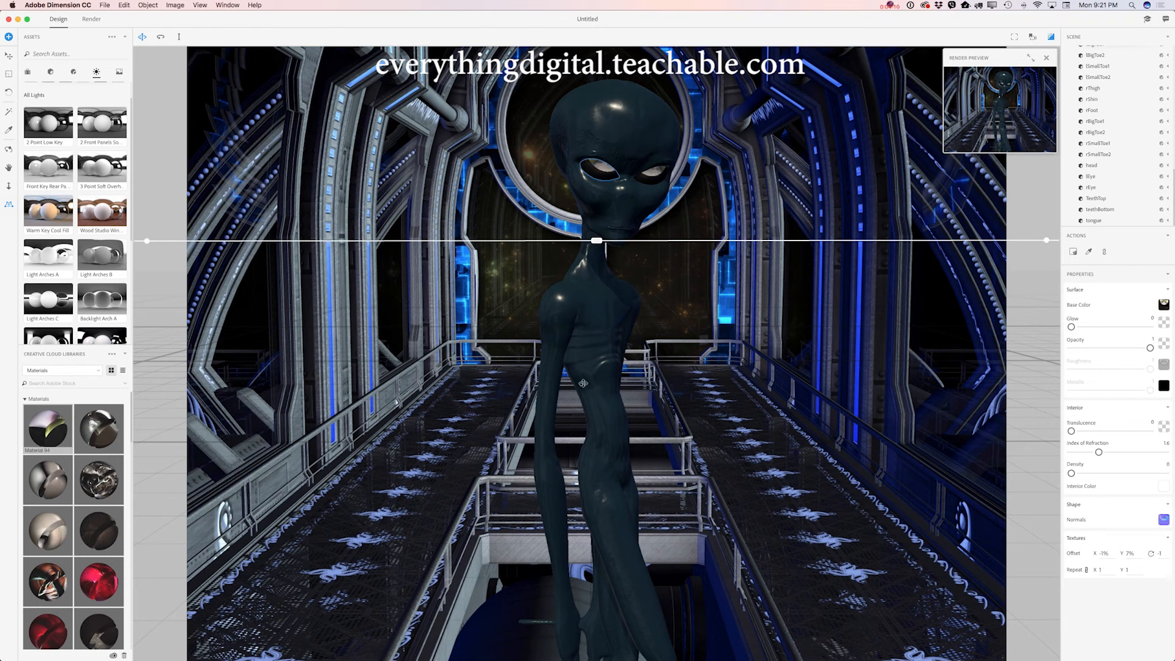
mouse_move(587, 345)
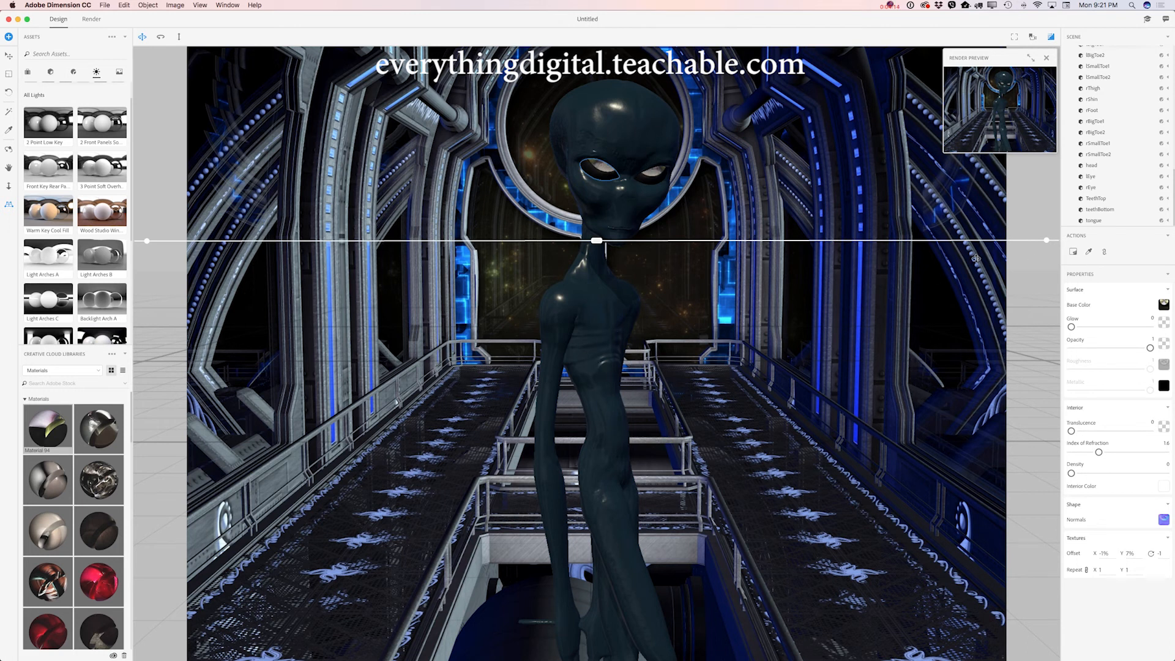
Apply the red textured suit material to the chest, abdomen and right collar
scroll("up", 3)
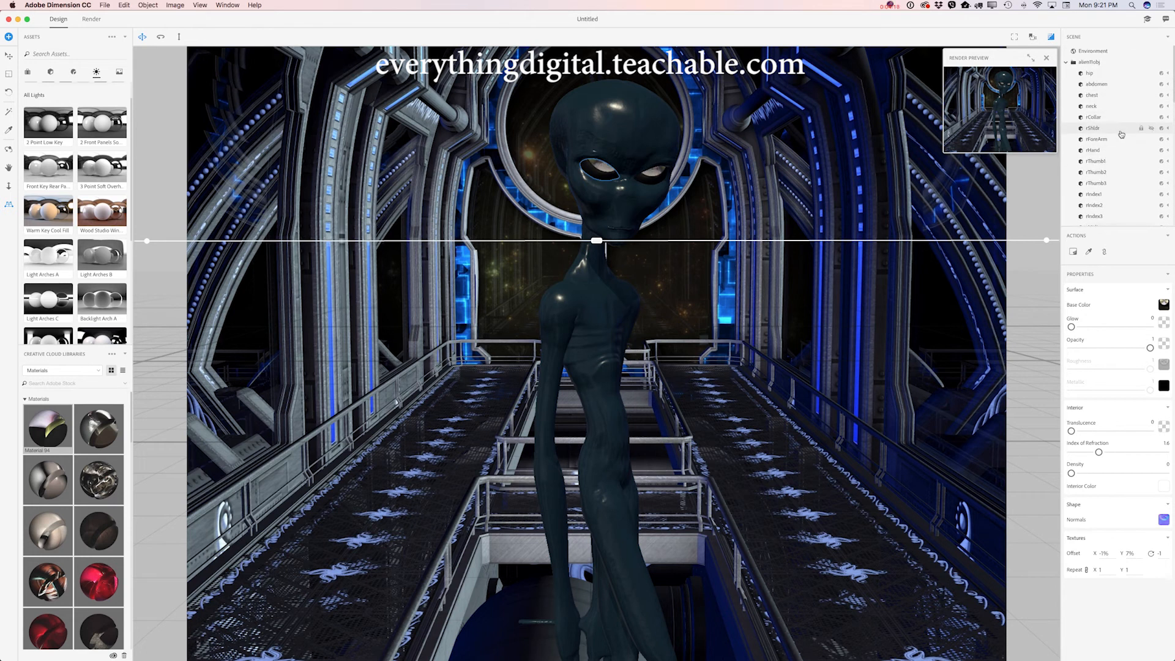
left_click(1093, 118)
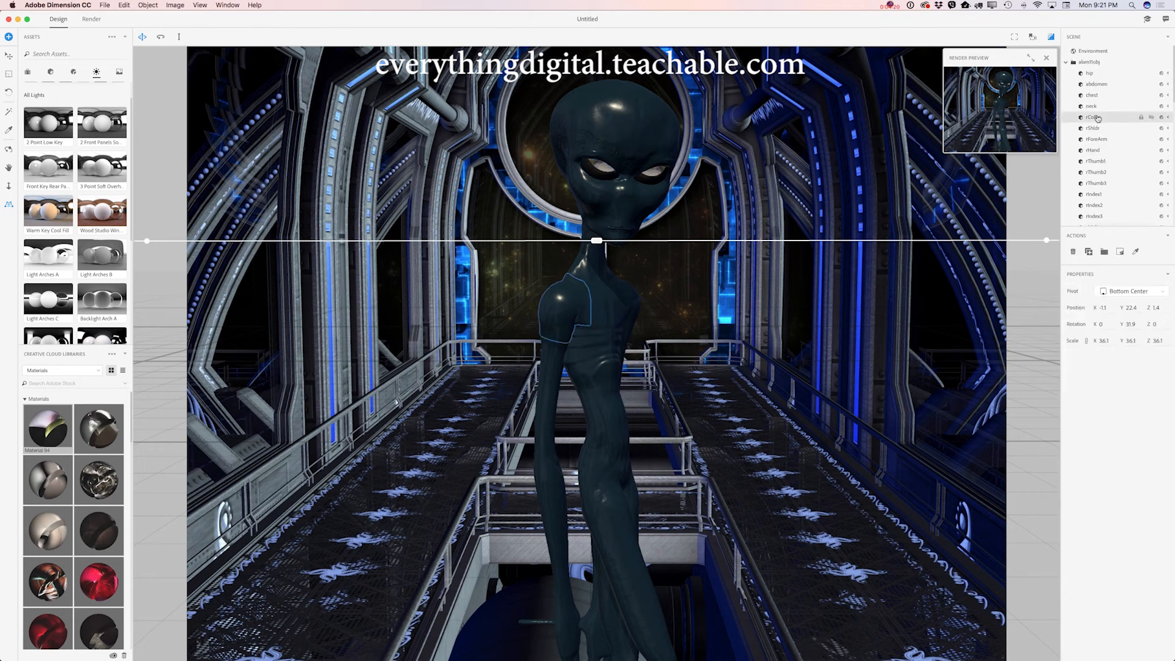
left_click(1093, 95)
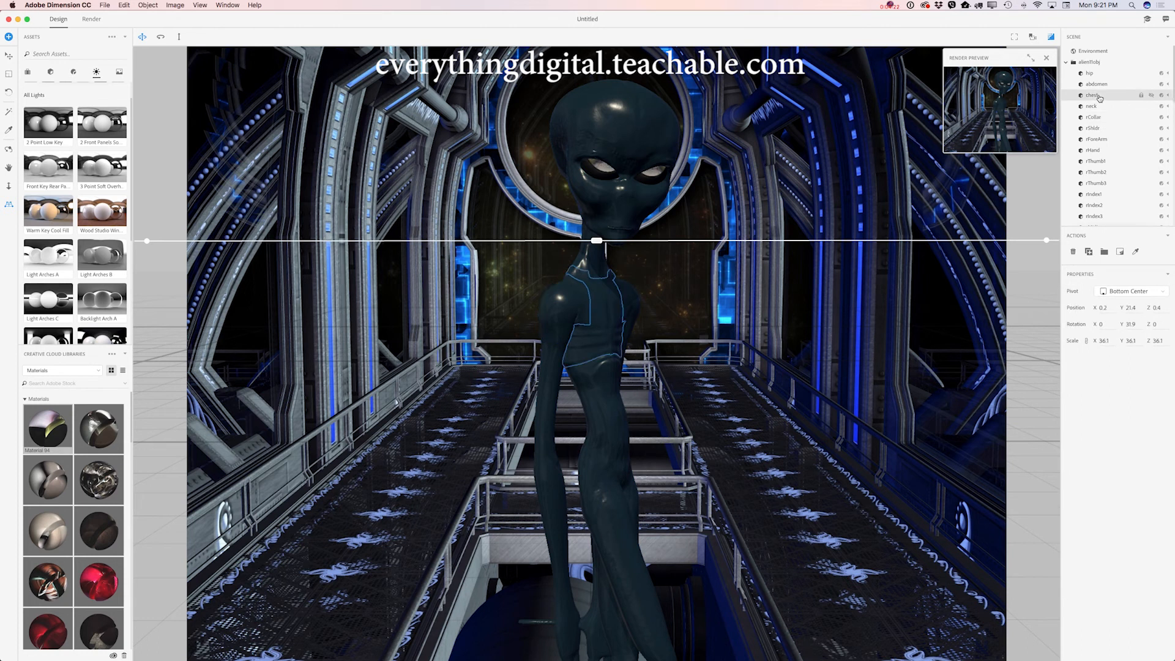
scroll("down", 3)
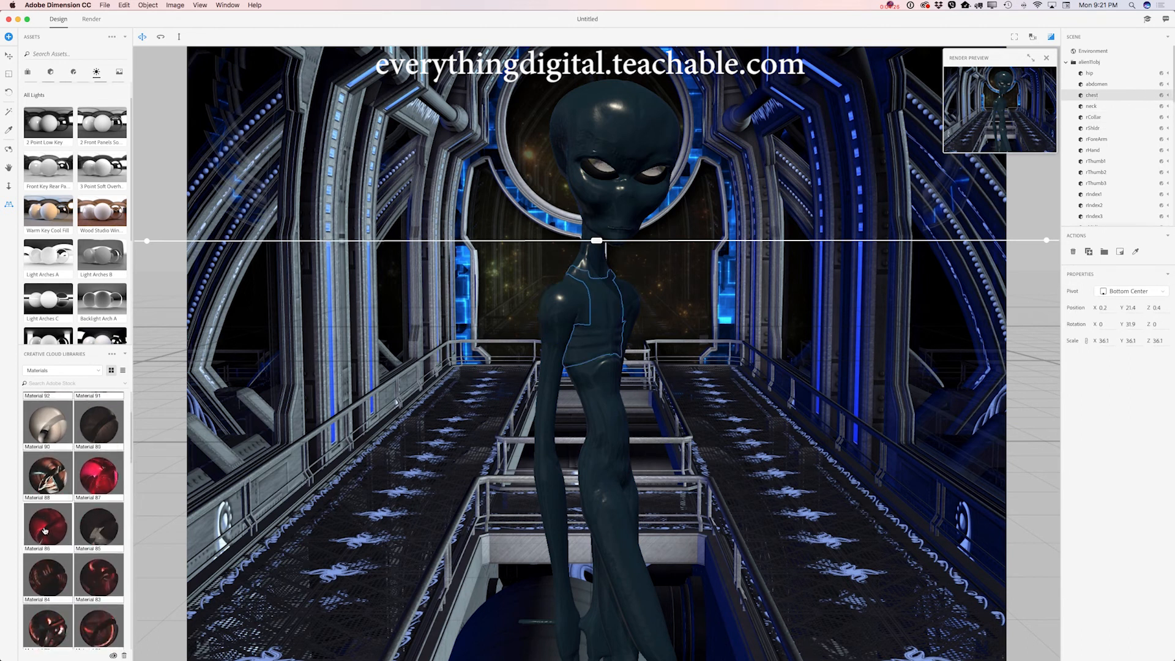
double_click(48, 523)
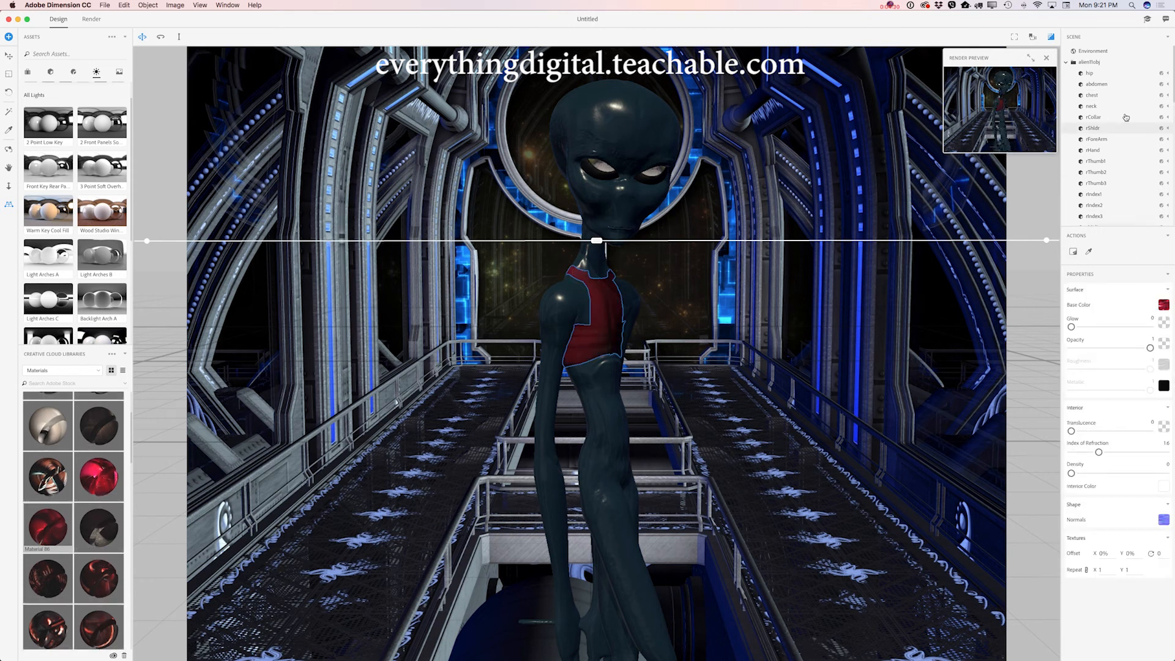
left_click(1095, 83)
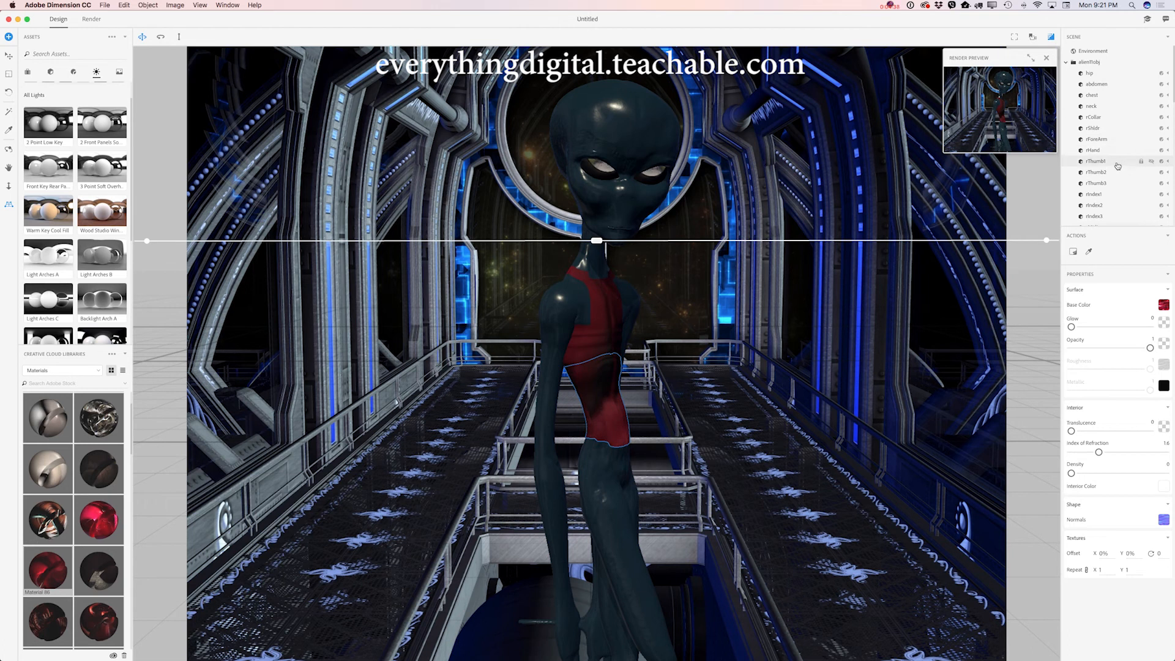
left_click(1091, 95)
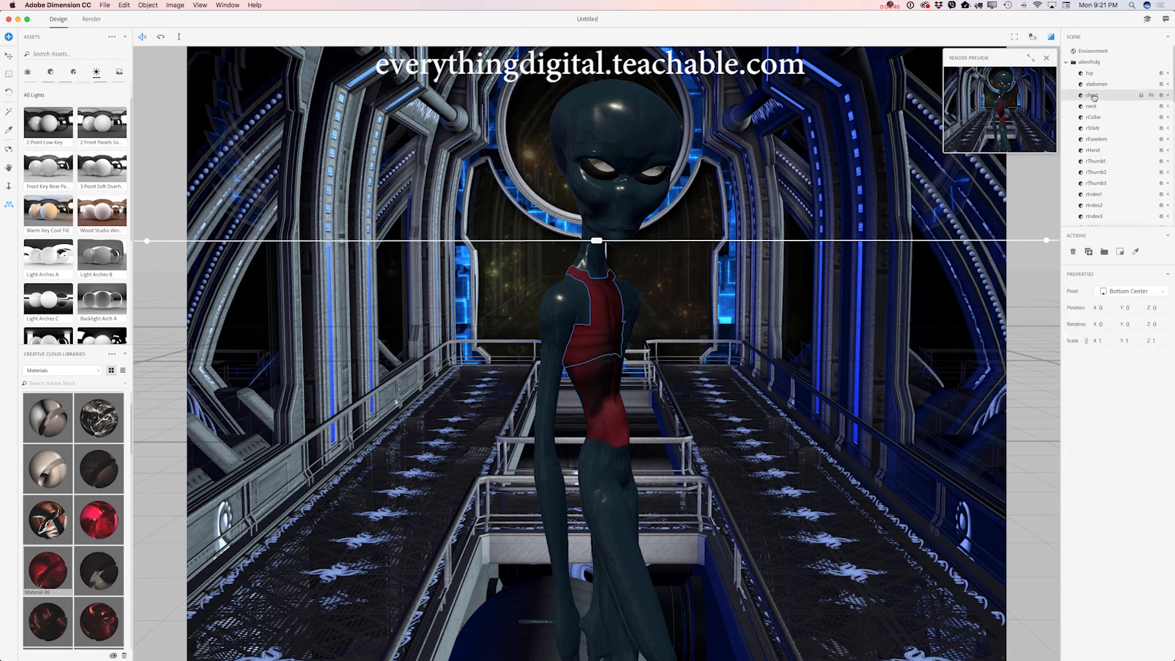
left_click(1092, 105)
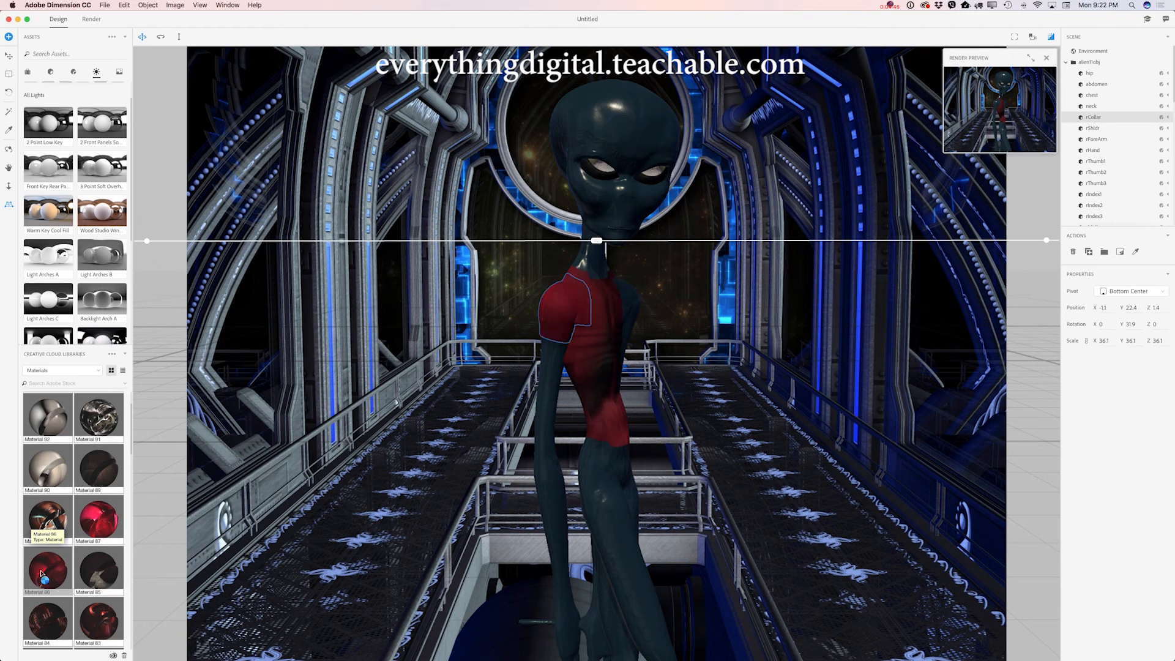
Make the right hand, forearm, upper arm and left collar red
left_click(1093, 149)
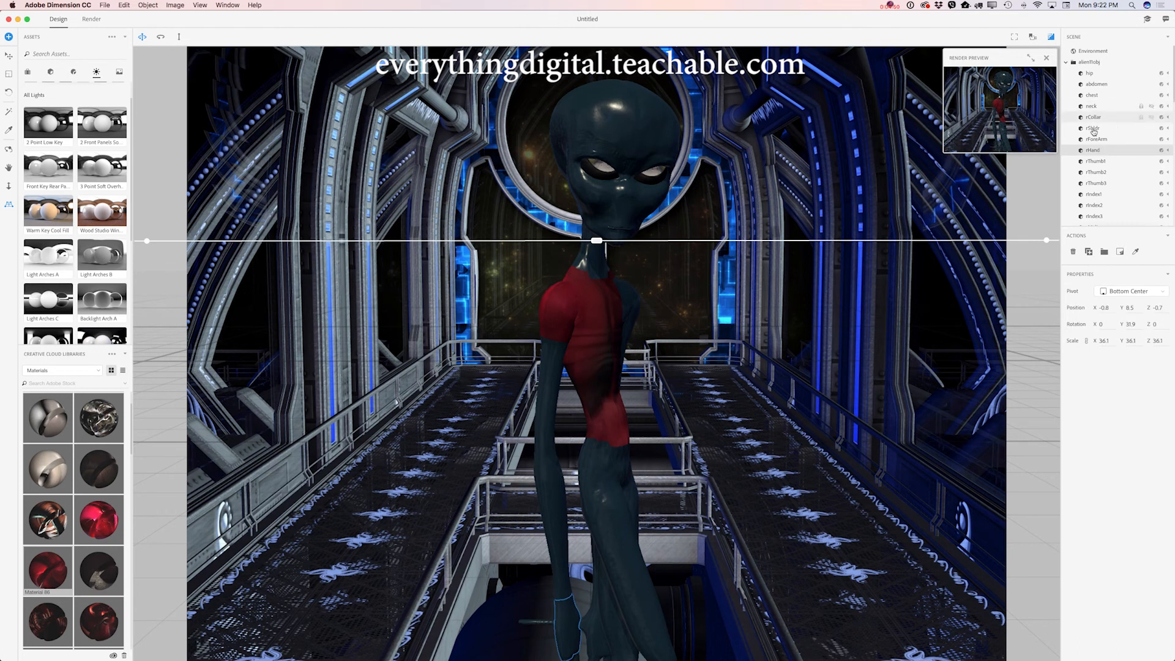
left_click(1097, 138)
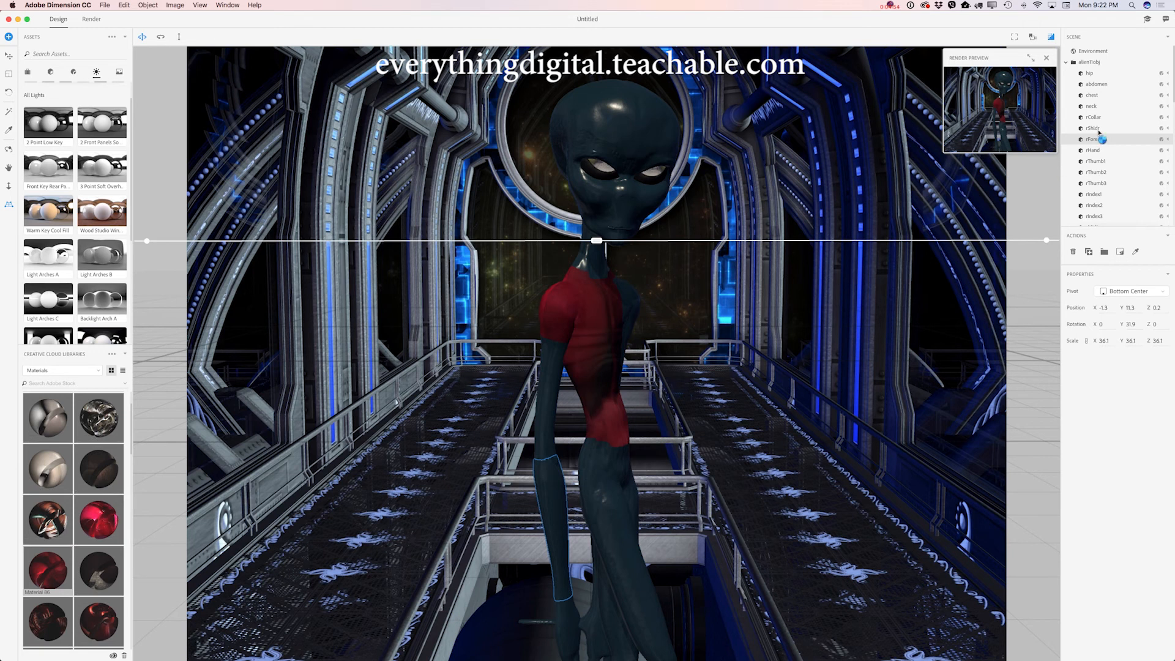
left_click(1093, 127)
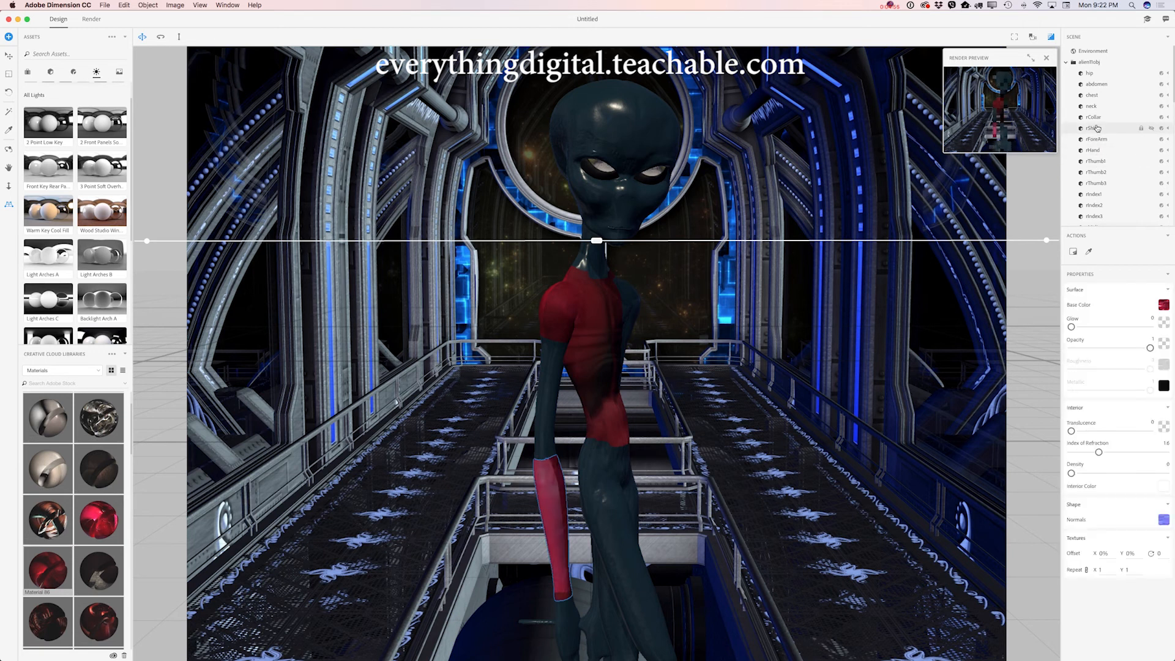
left_click(1093, 128)
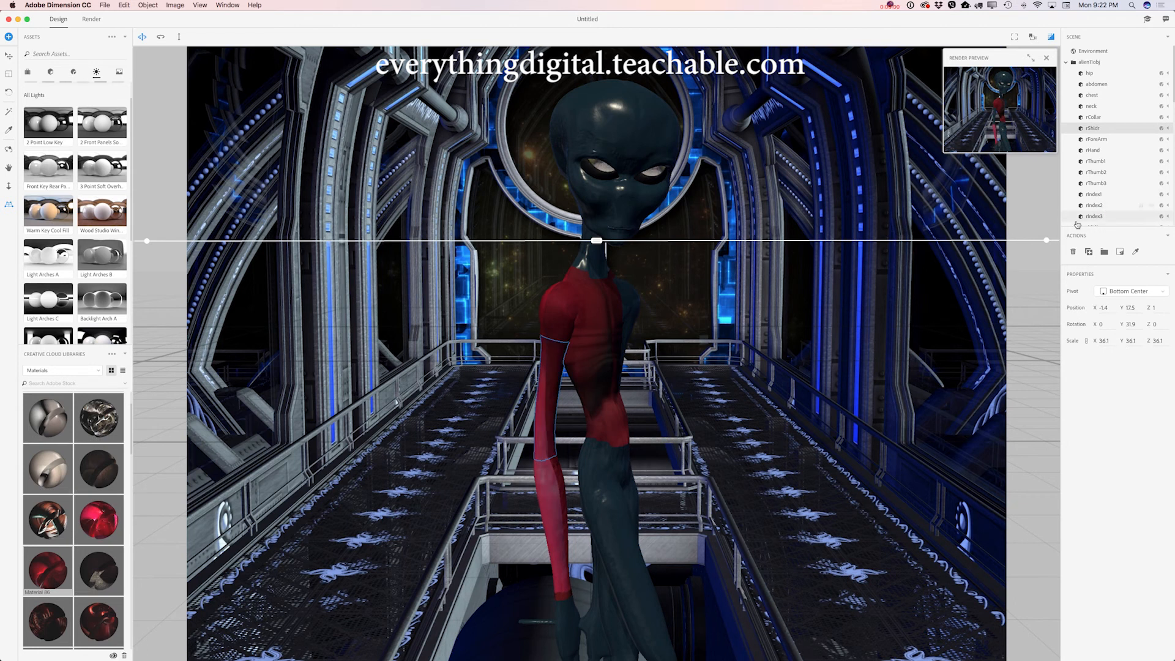
left_click(1095, 194)
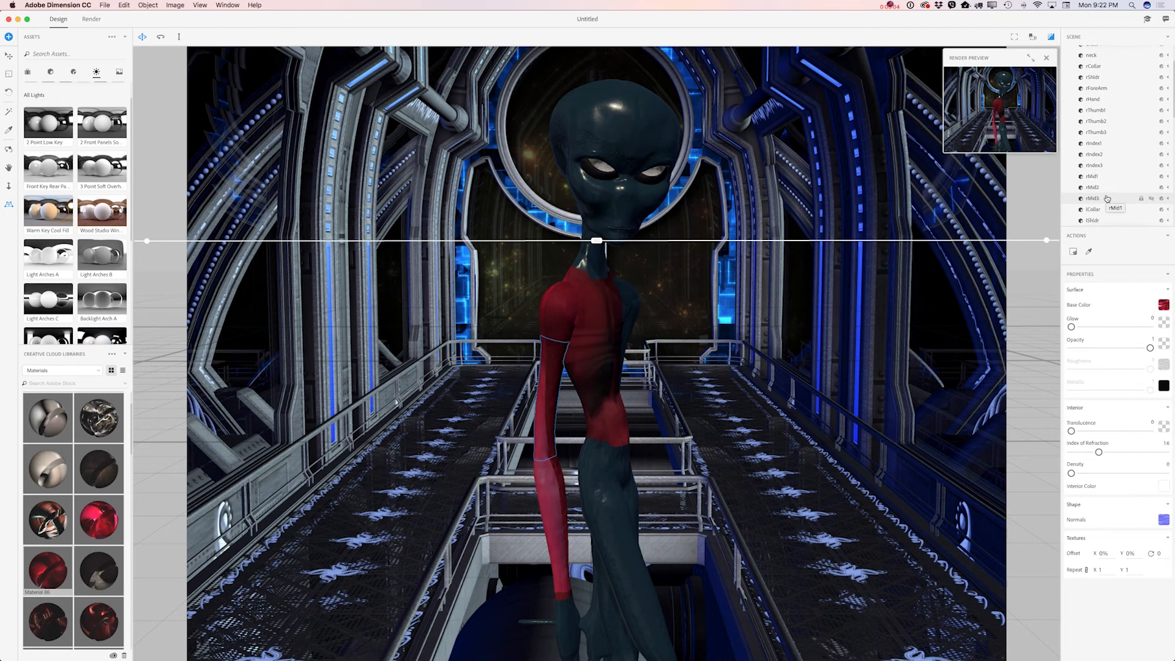
left_click(1093, 205)
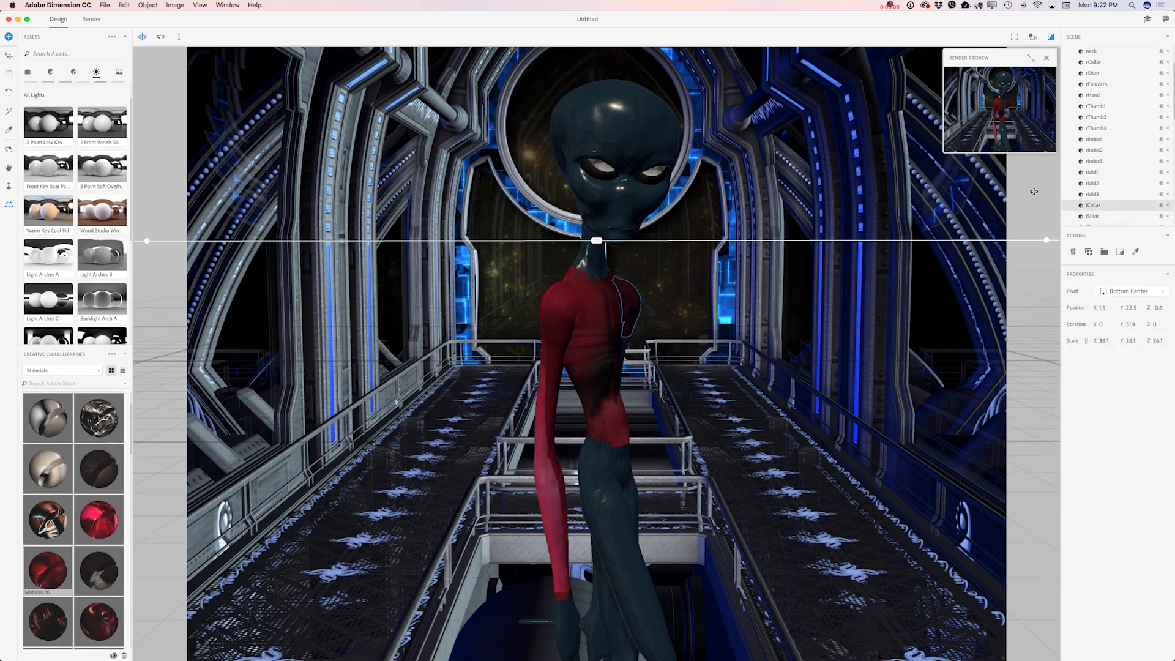
left_click(1093, 182)
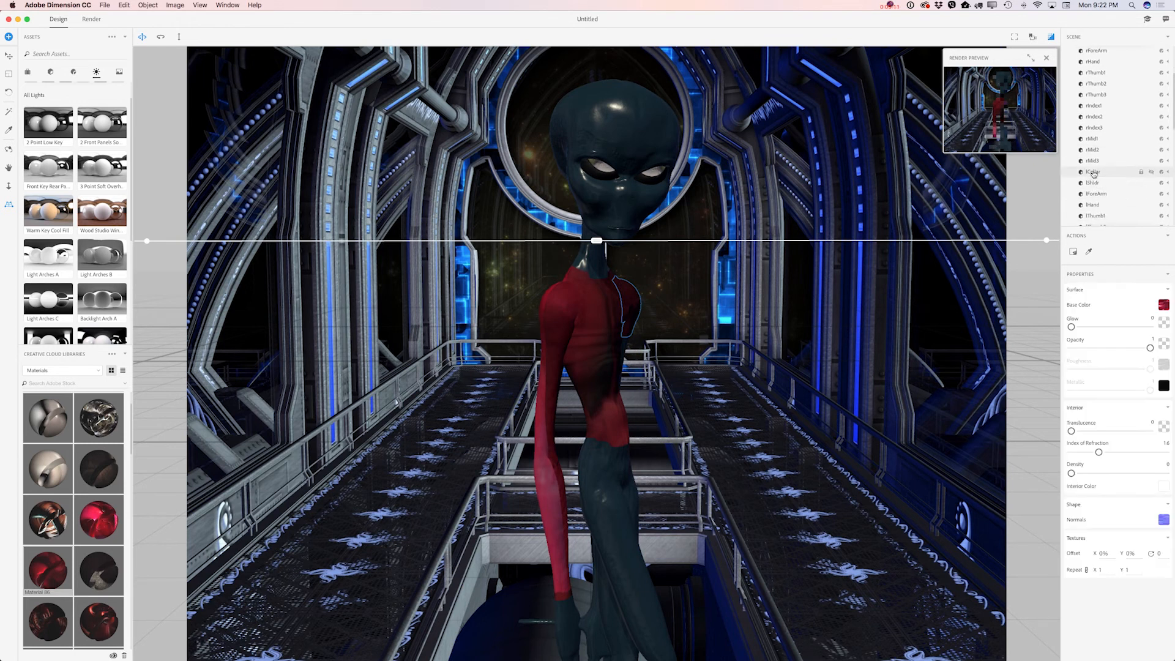
Apply the red material to the left forearm, left thigh and adjacent leg parts
left_click(1093, 180)
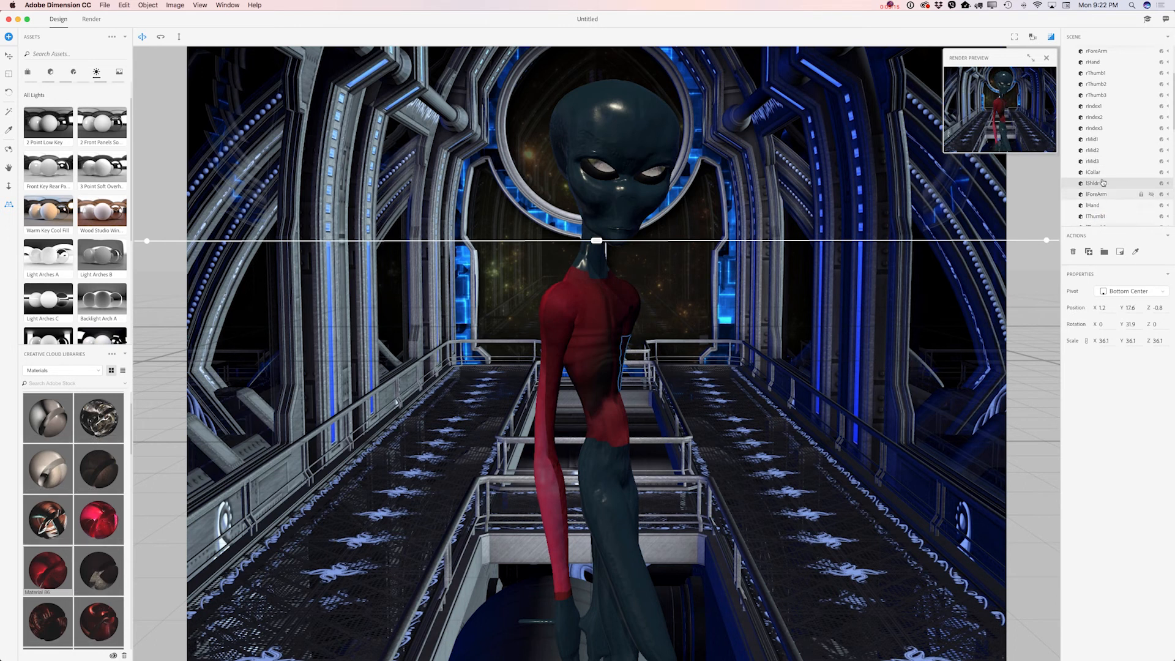
left_click(1098, 182)
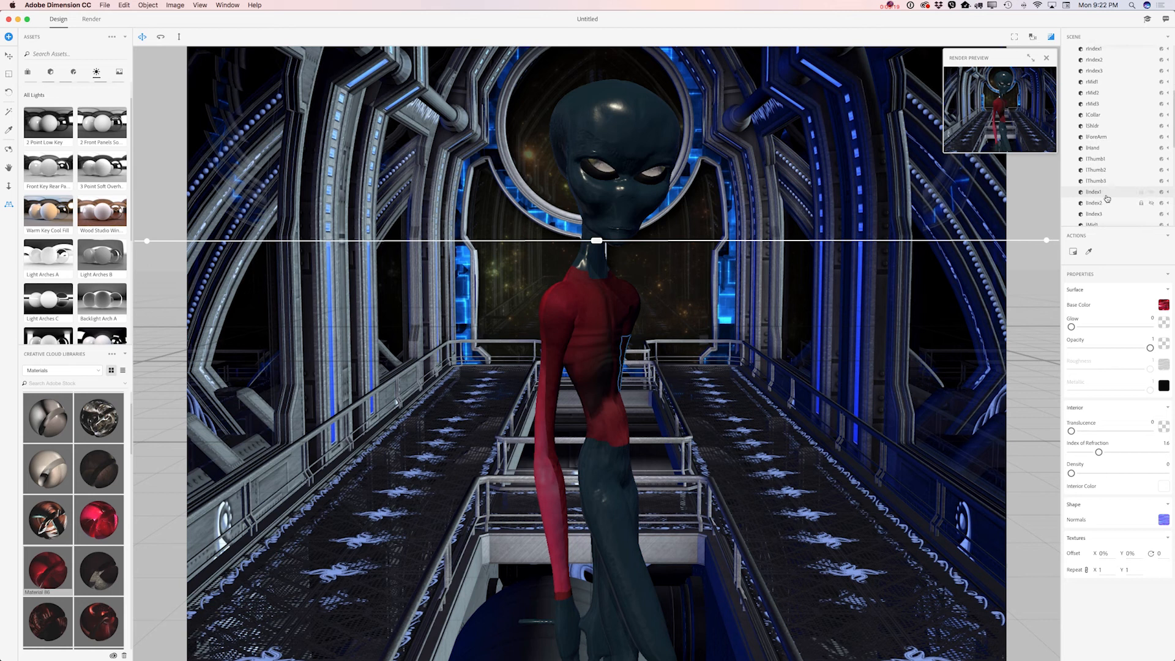
left_click(1095, 192)
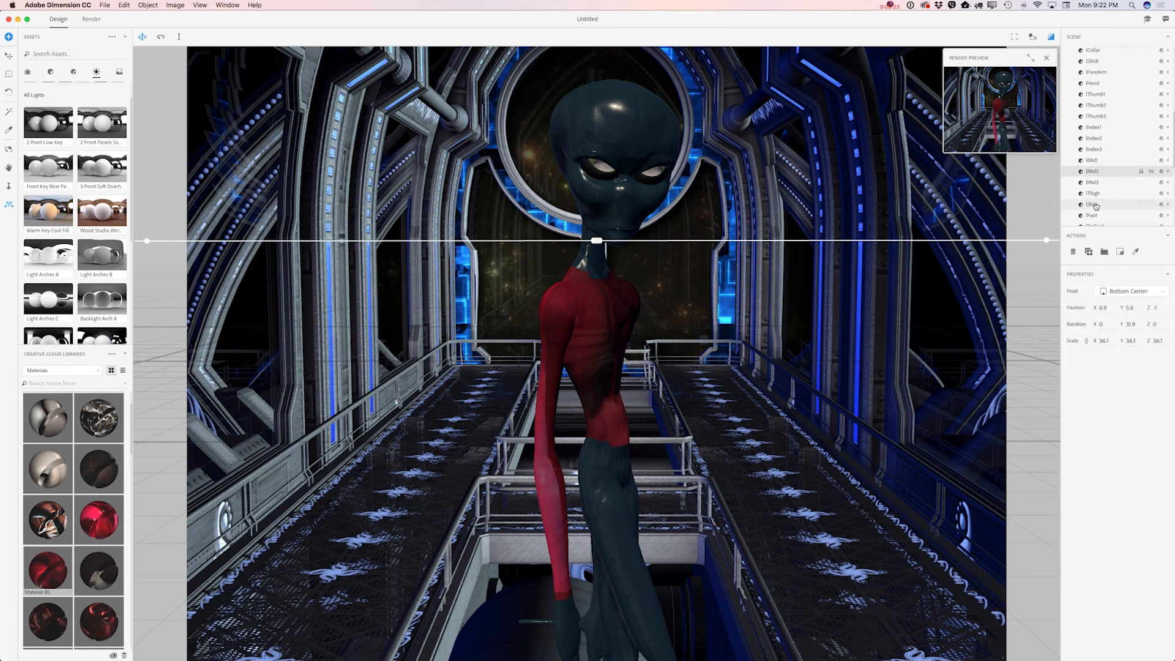
left_click(1094, 205)
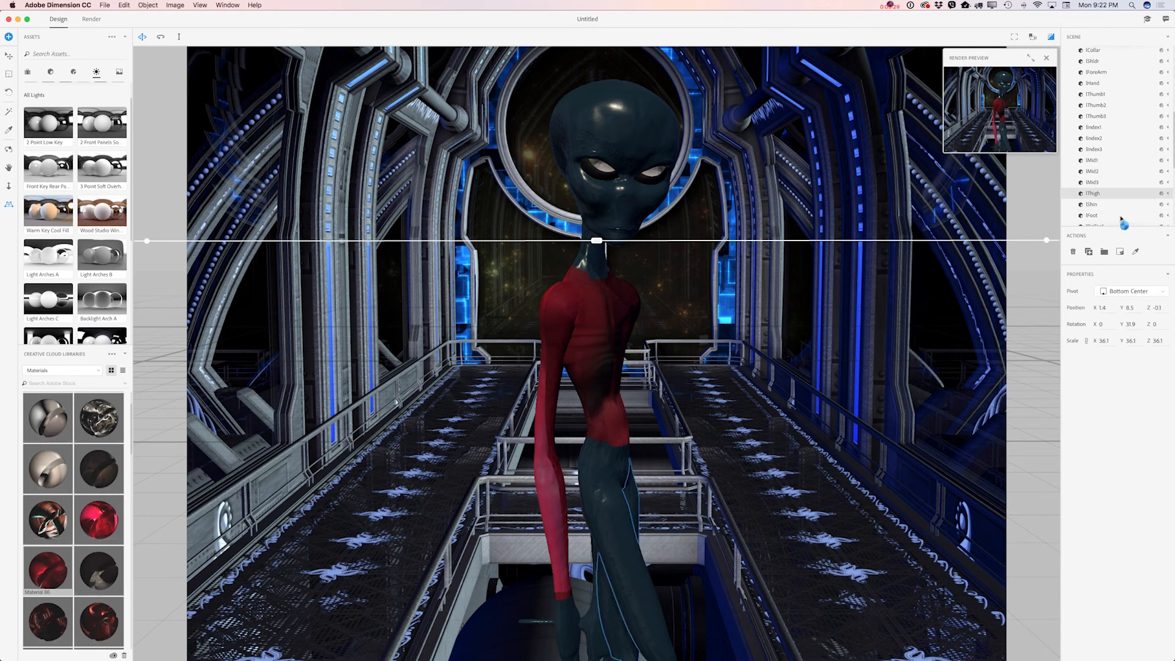
left_click(1092, 204)
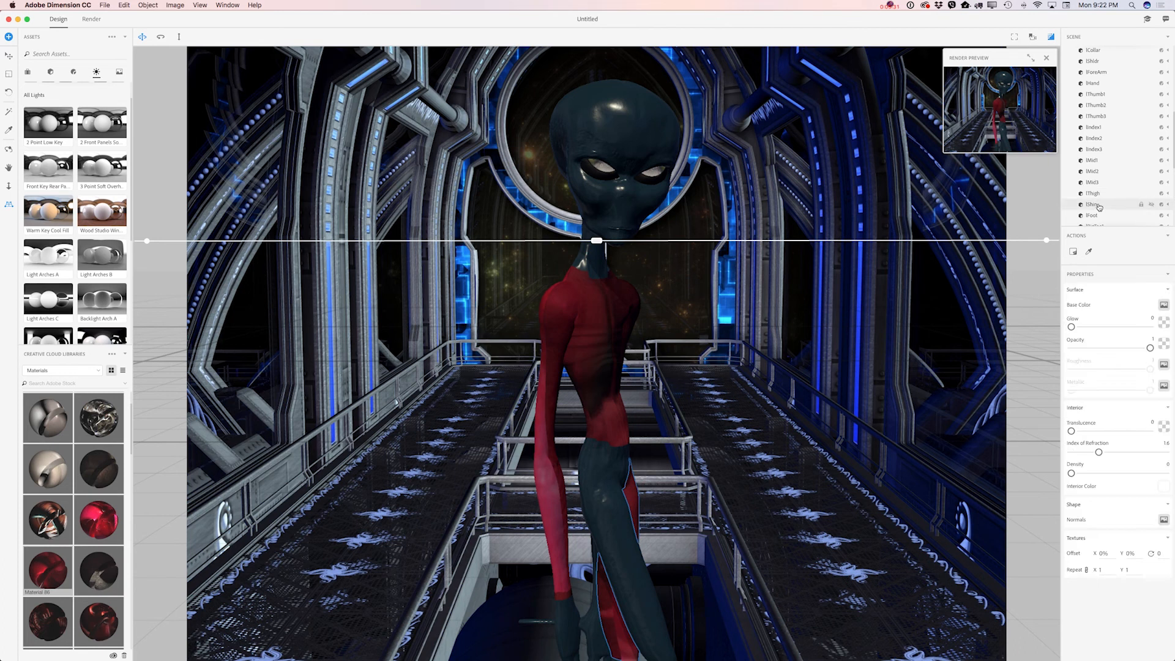
left_click(1093, 204)
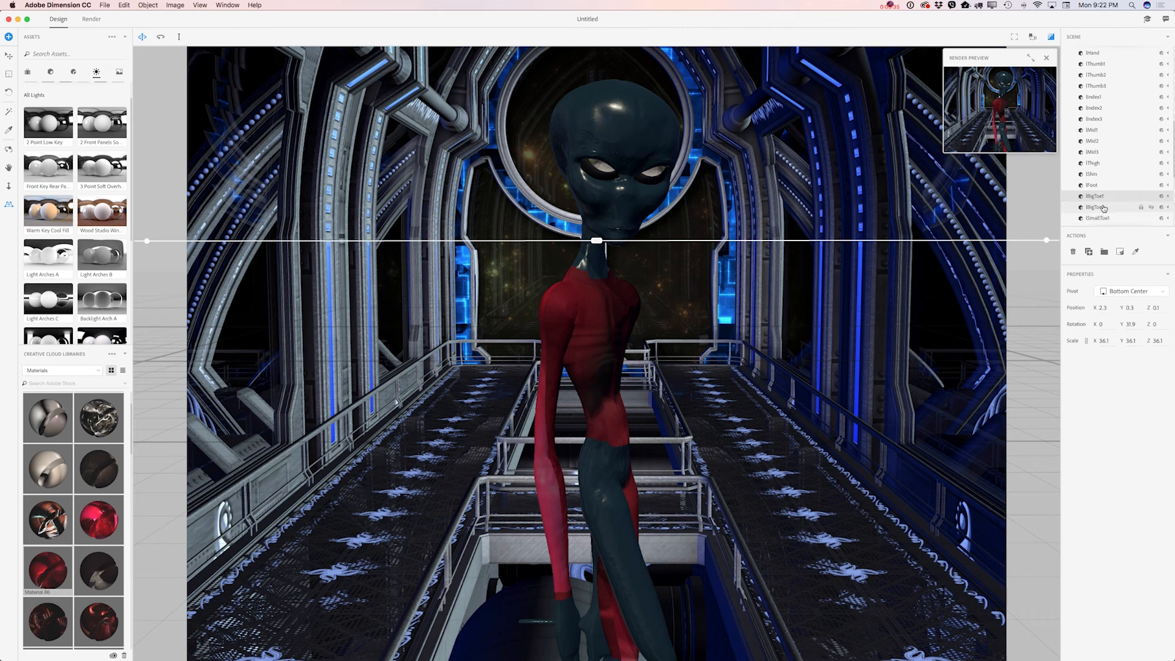
scroll("down", 3)
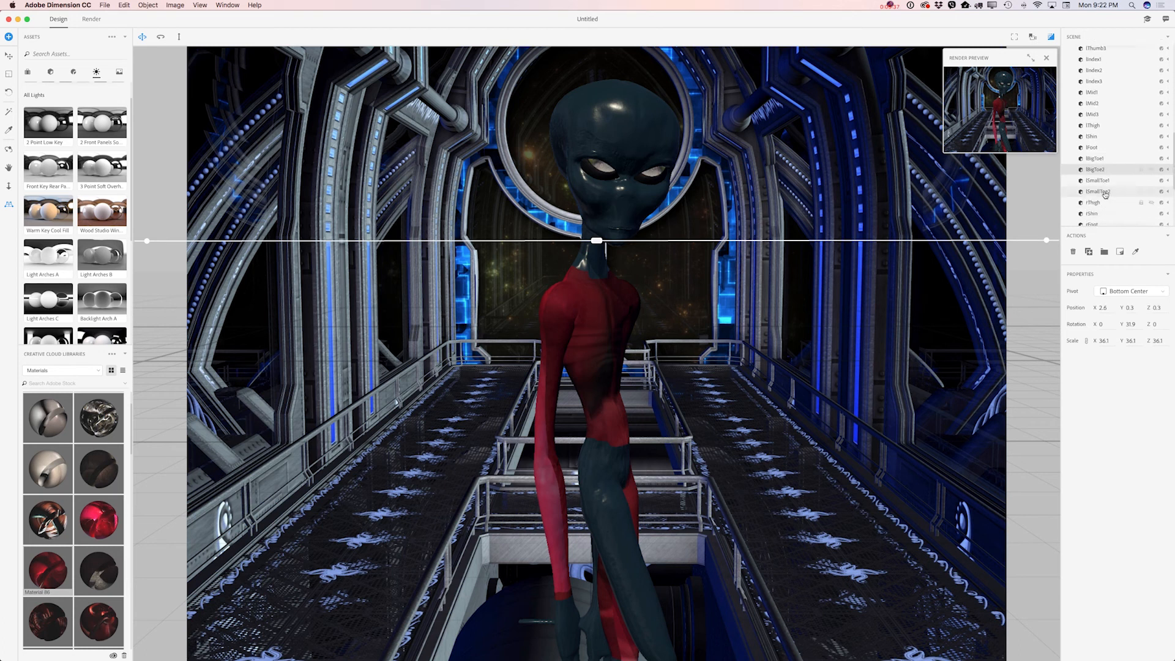
Give the remaining toe, upper-body and finger meshes the red suit material
left_click(1098, 191)
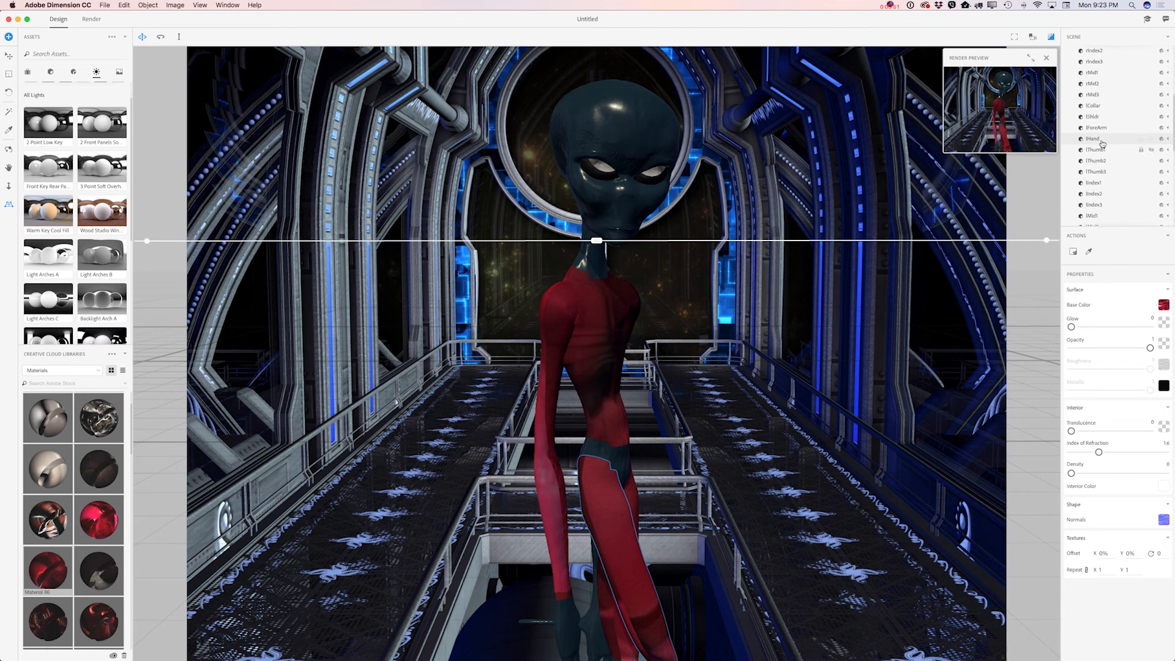
left_click(1094, 116)
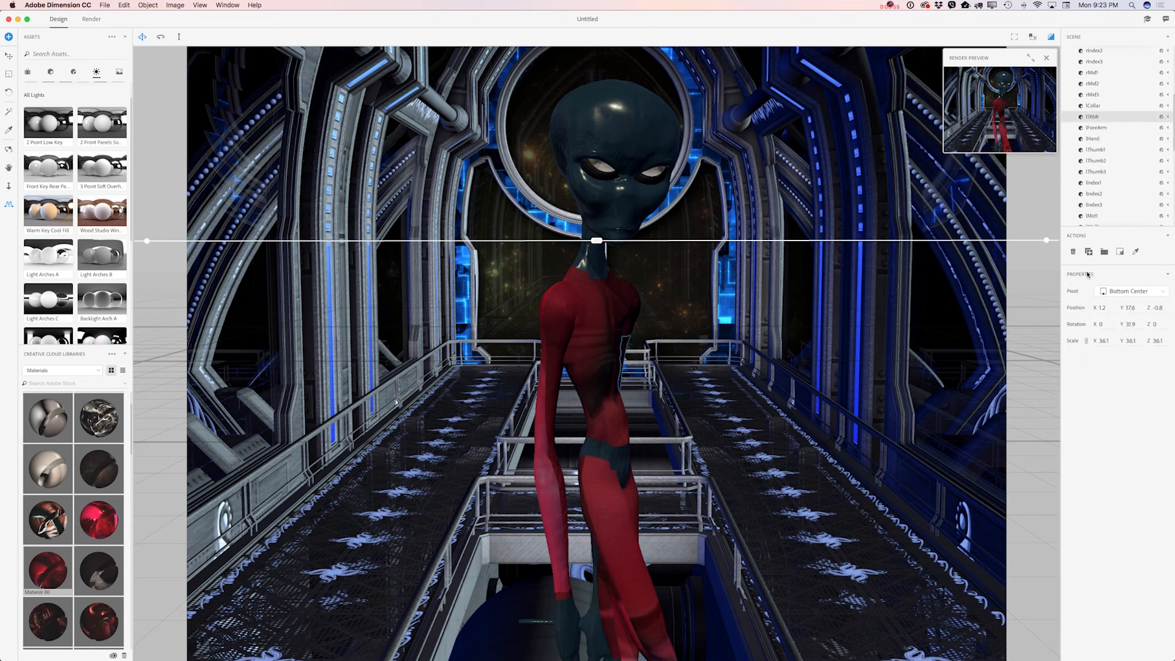
scroll("down", 3)
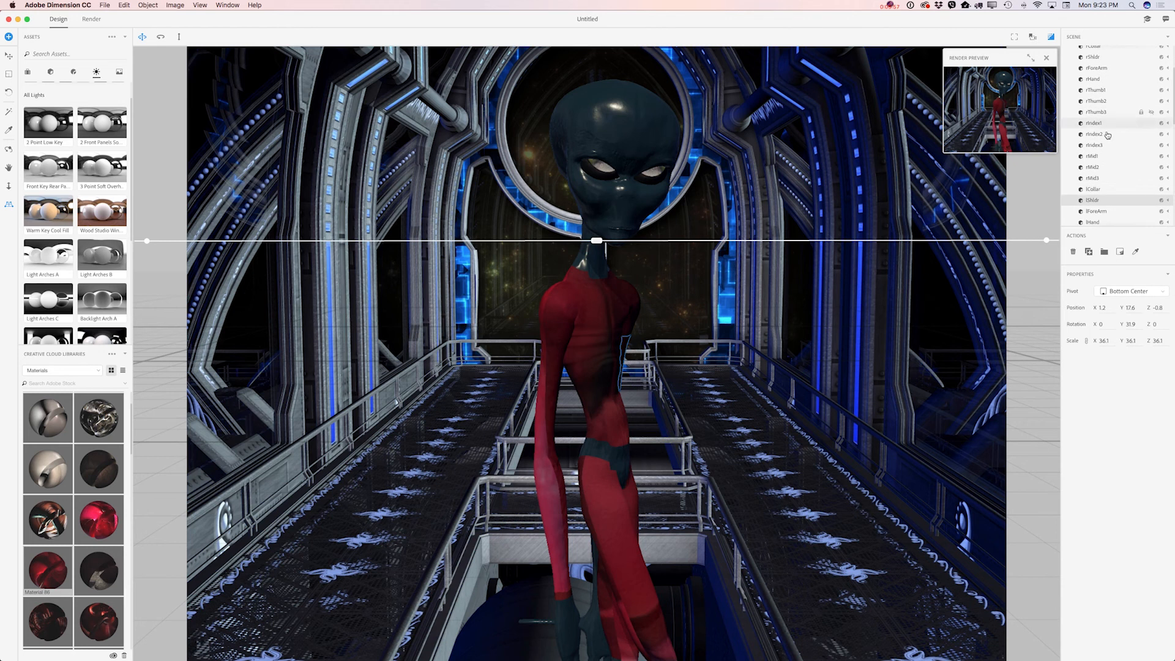
scroll("up", 3)
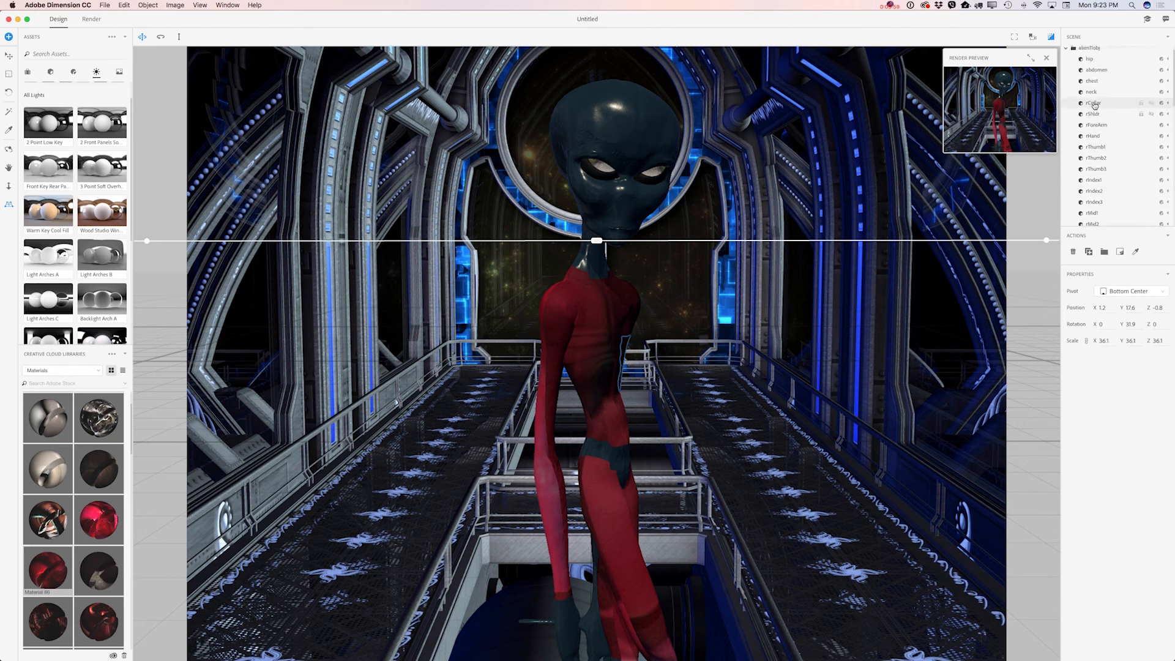
left_click(1097, 125)
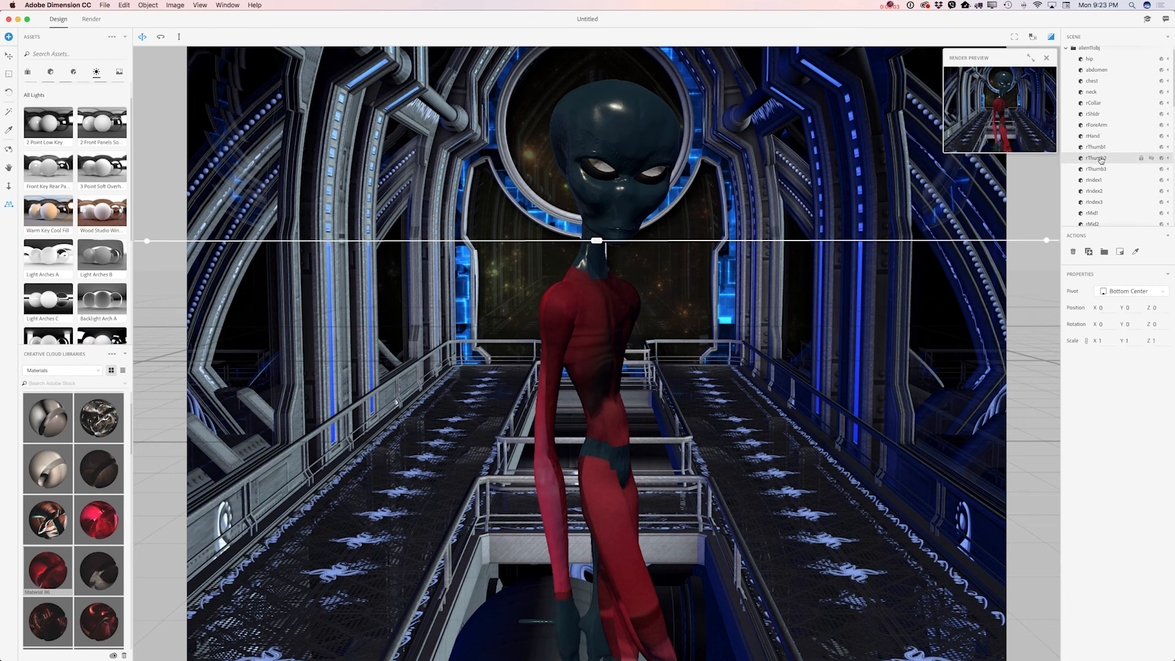
left_click(1094, 180)
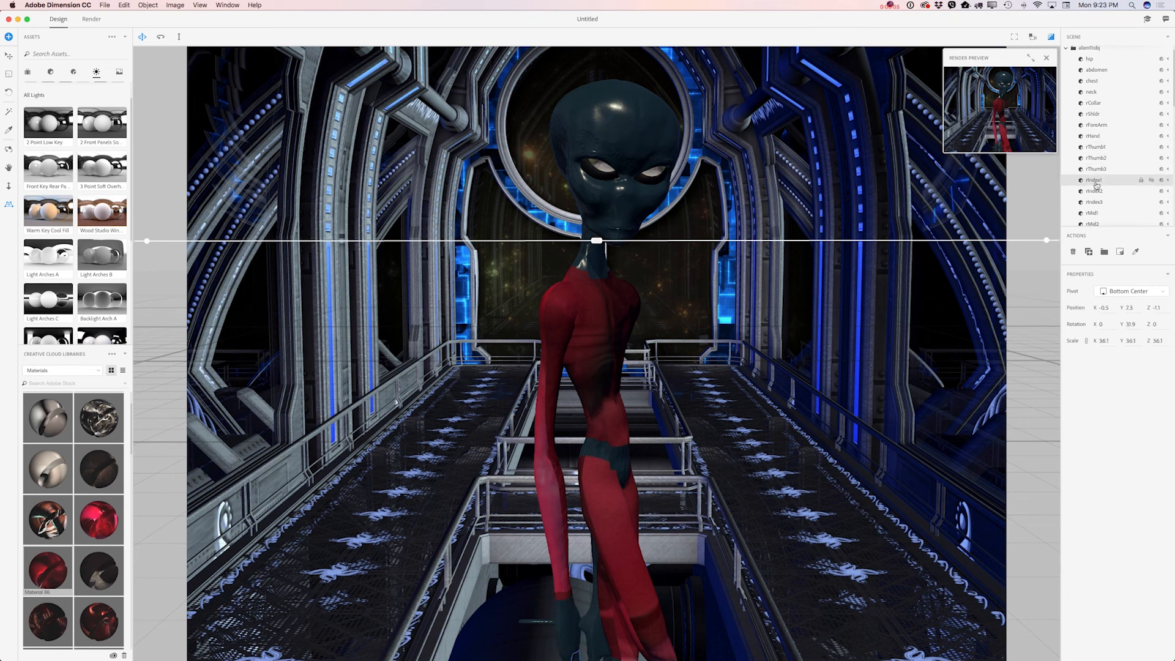
scroll("down", 3)
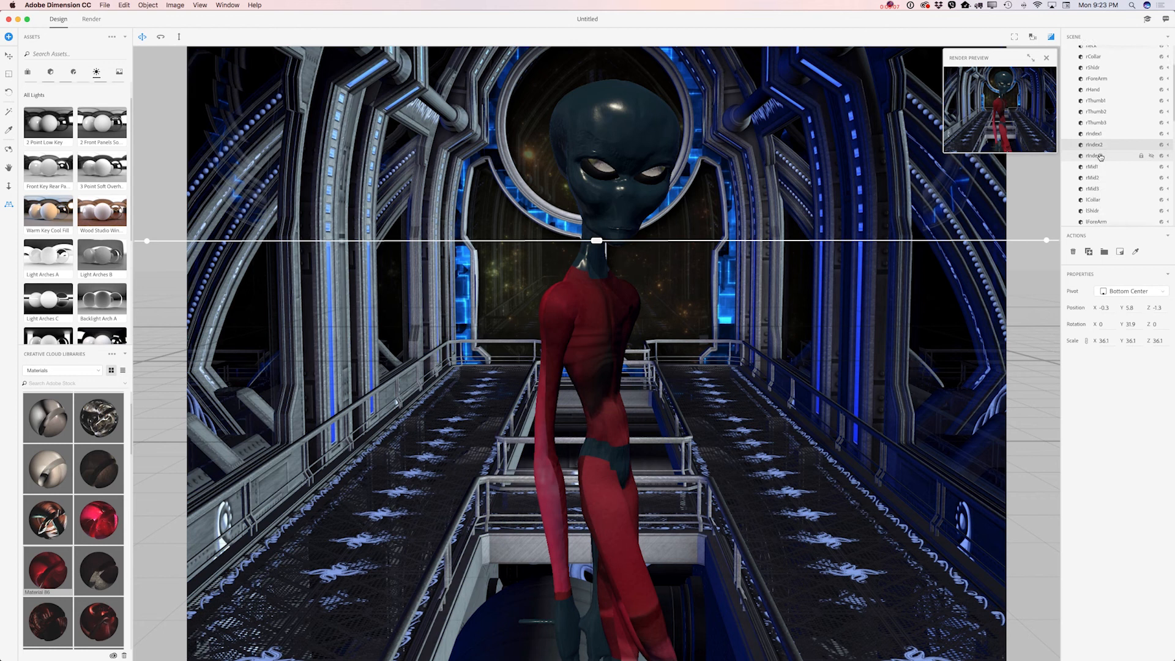
left_click(1095, 177)
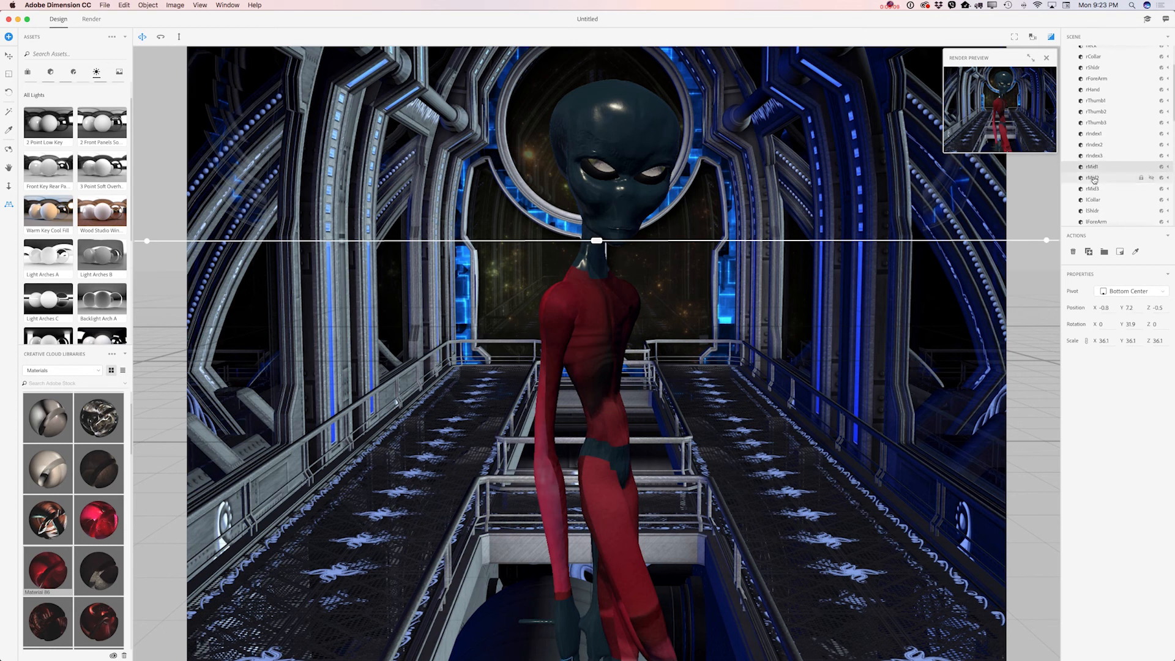
left_click(1094, 199)
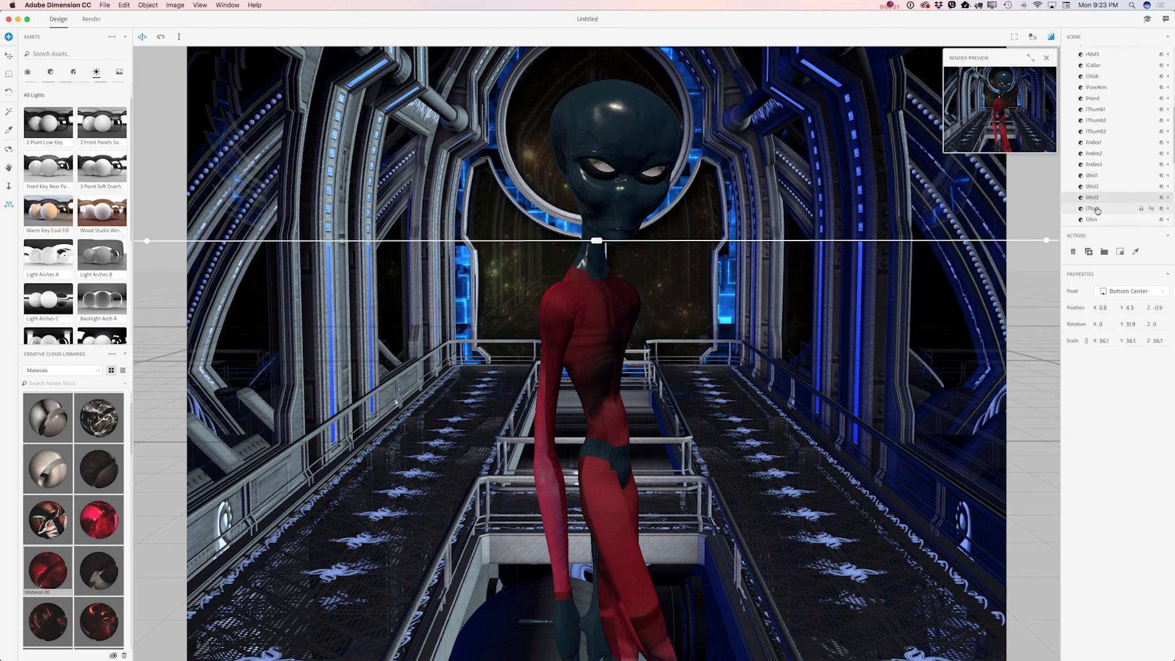
Apply the red material to both thighs, the shin and the toe meshes
left_click(1094, 219)
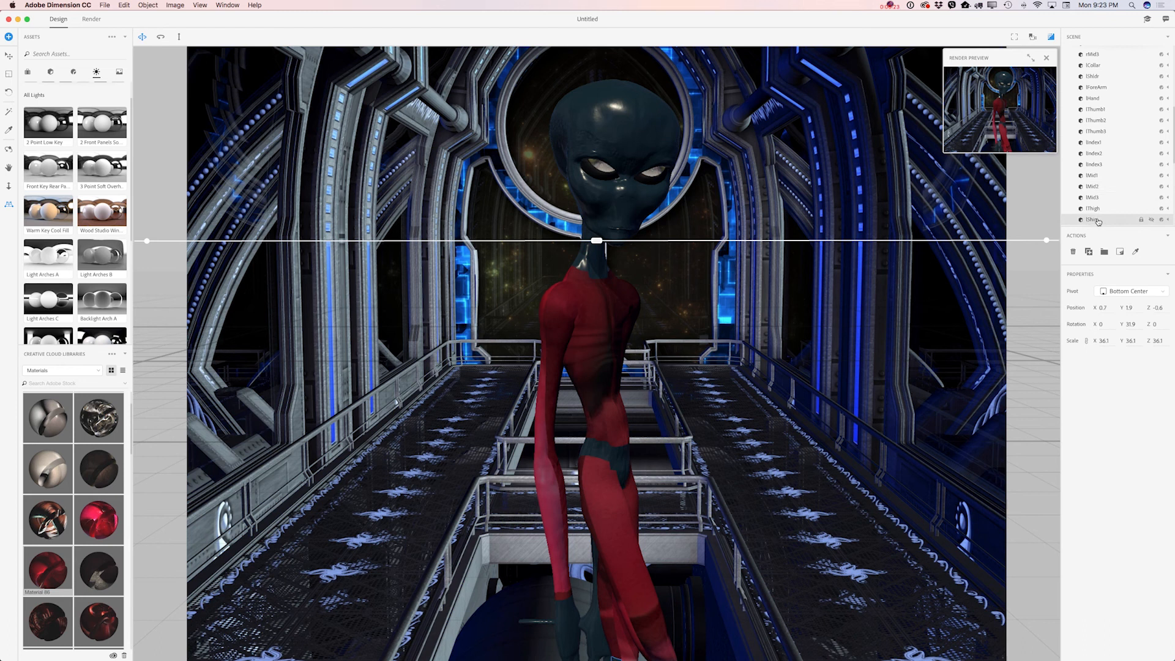
left_click(1094, 194)
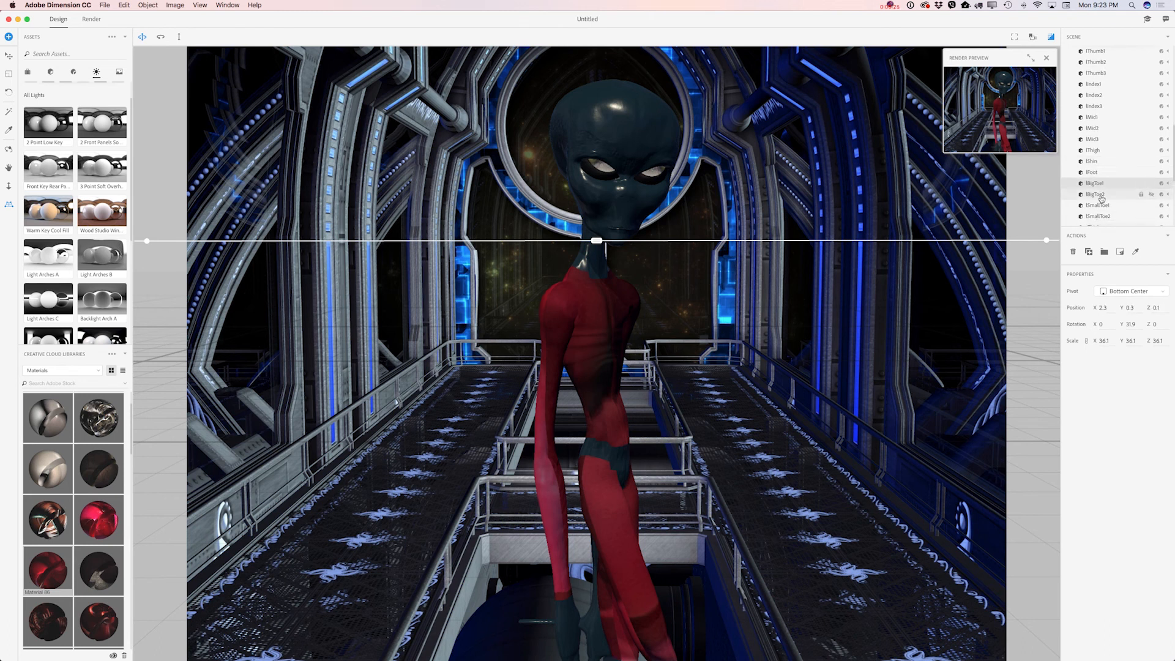
scroll("down", 3)
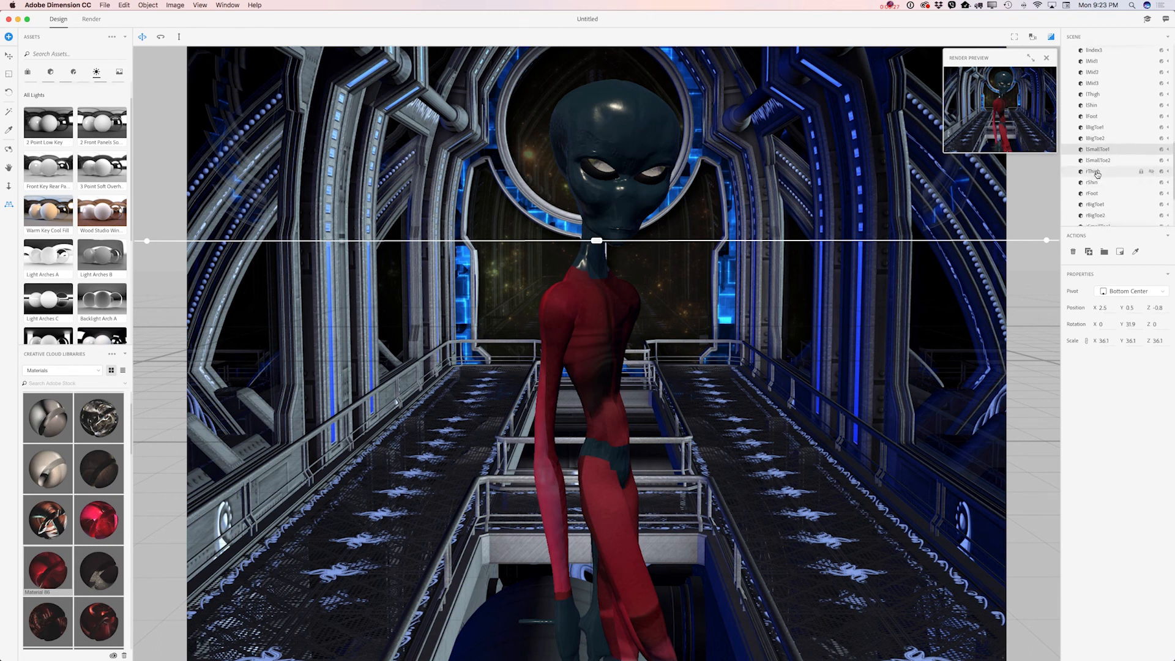
left_click(1093, 183)
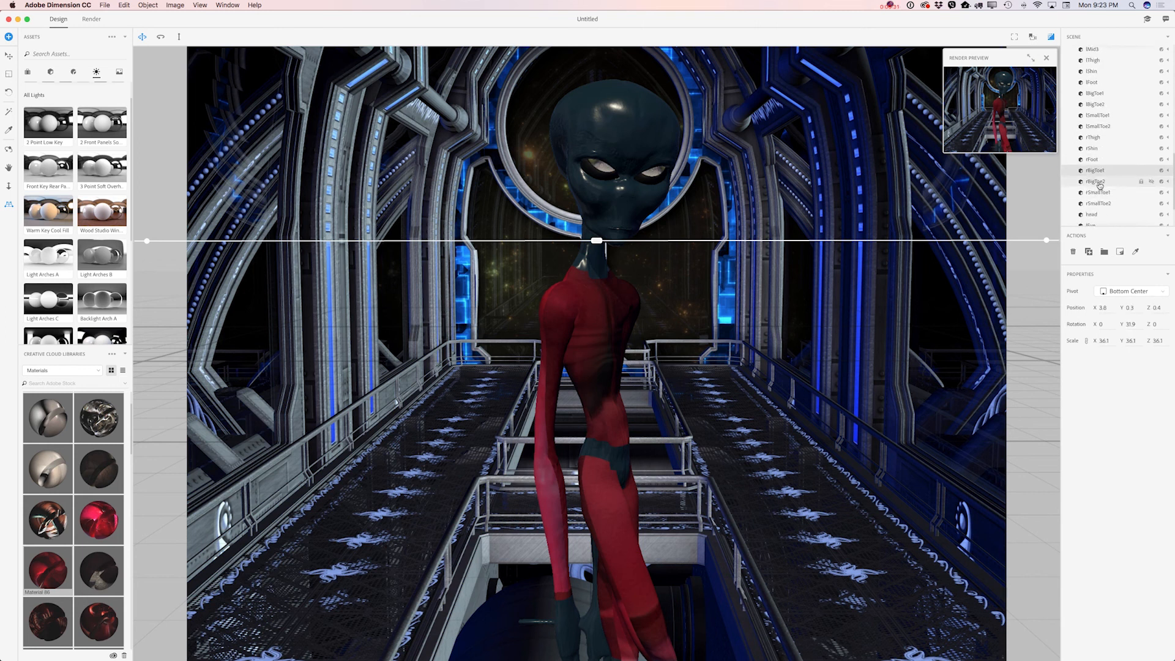
left_click(1091, 216)
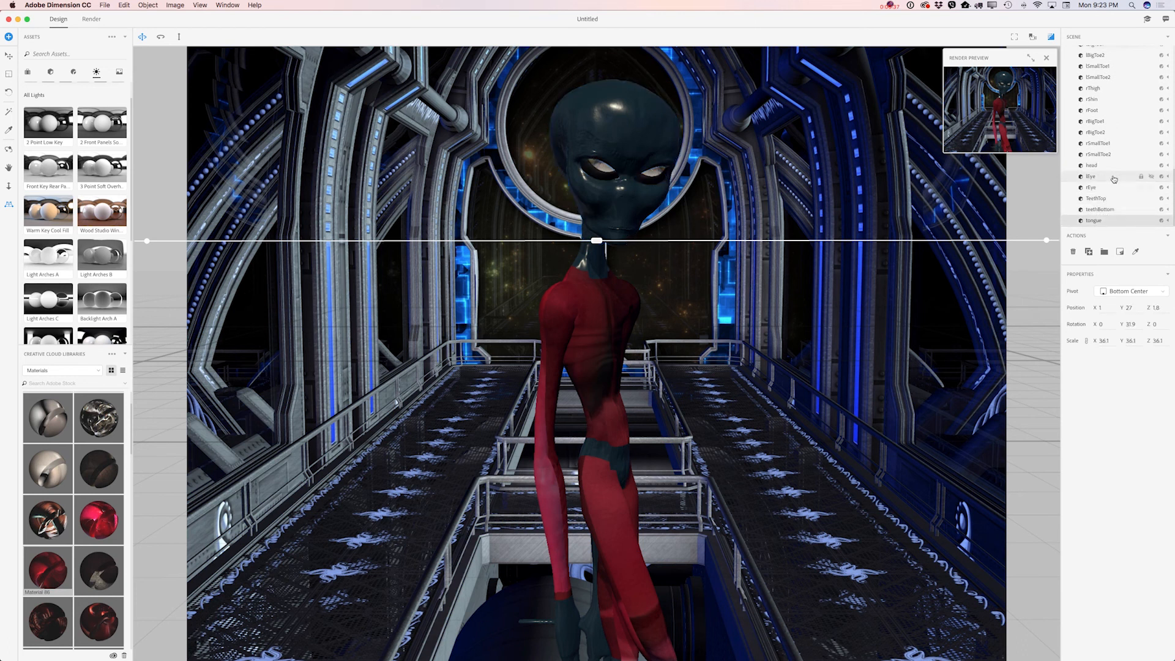
scroll("up", 3)
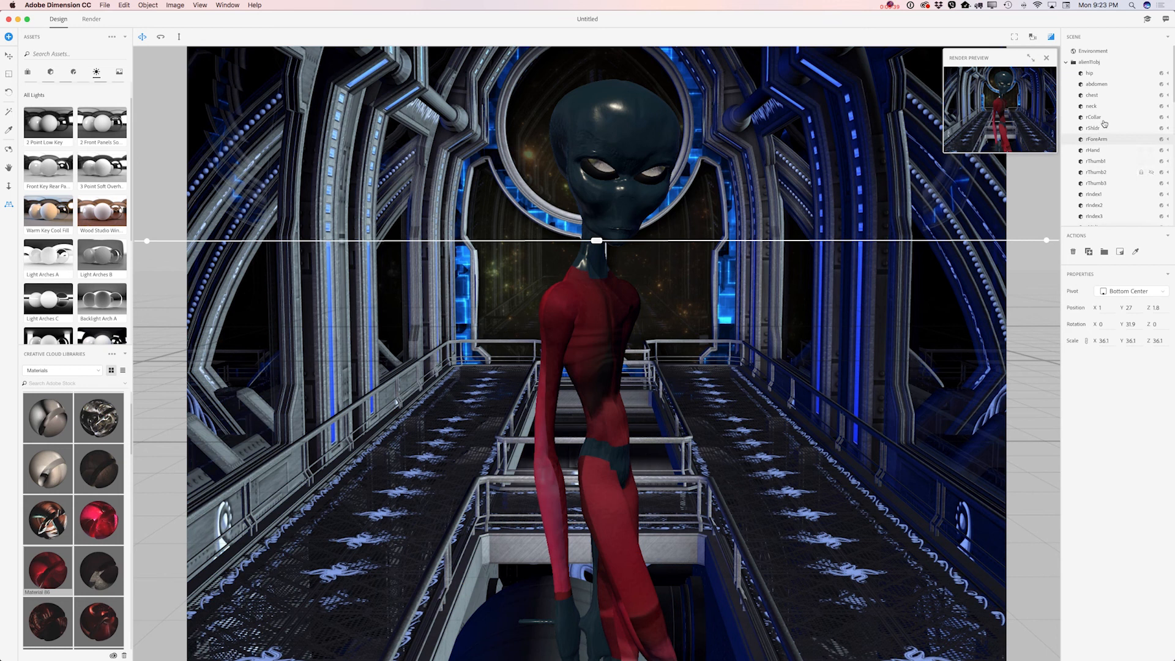
Select the alien's hip mesh to show its red surface material properties
left_click(1091, 72)
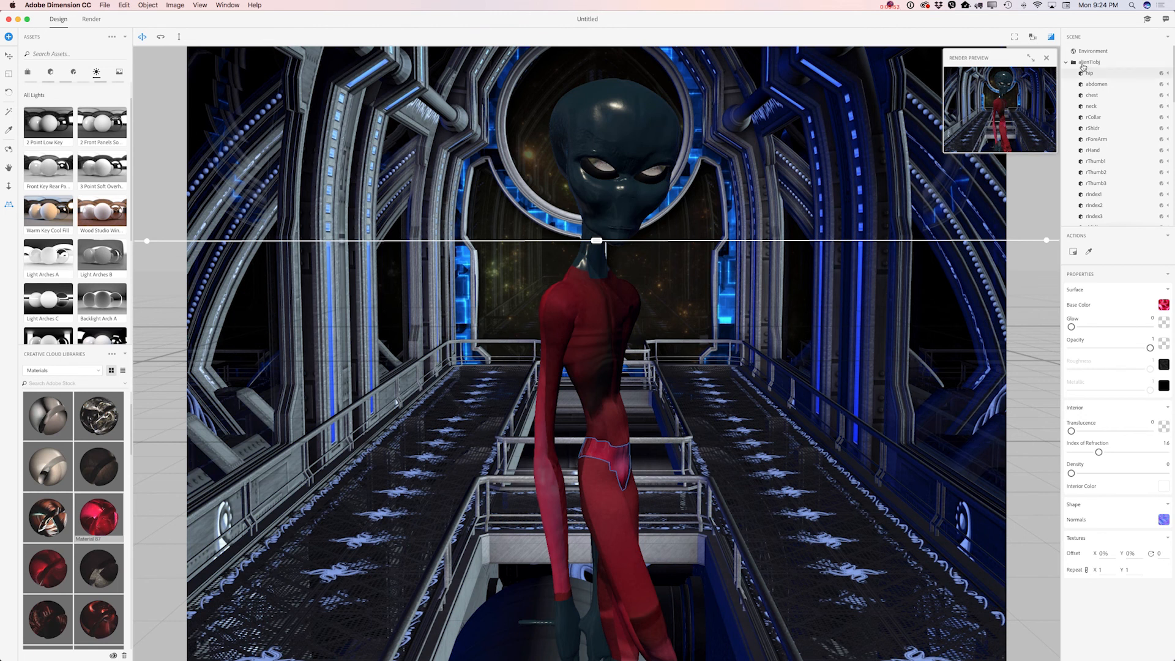
Enable Depth of Field in the scene's Environment settings
left_click(1092, 50)
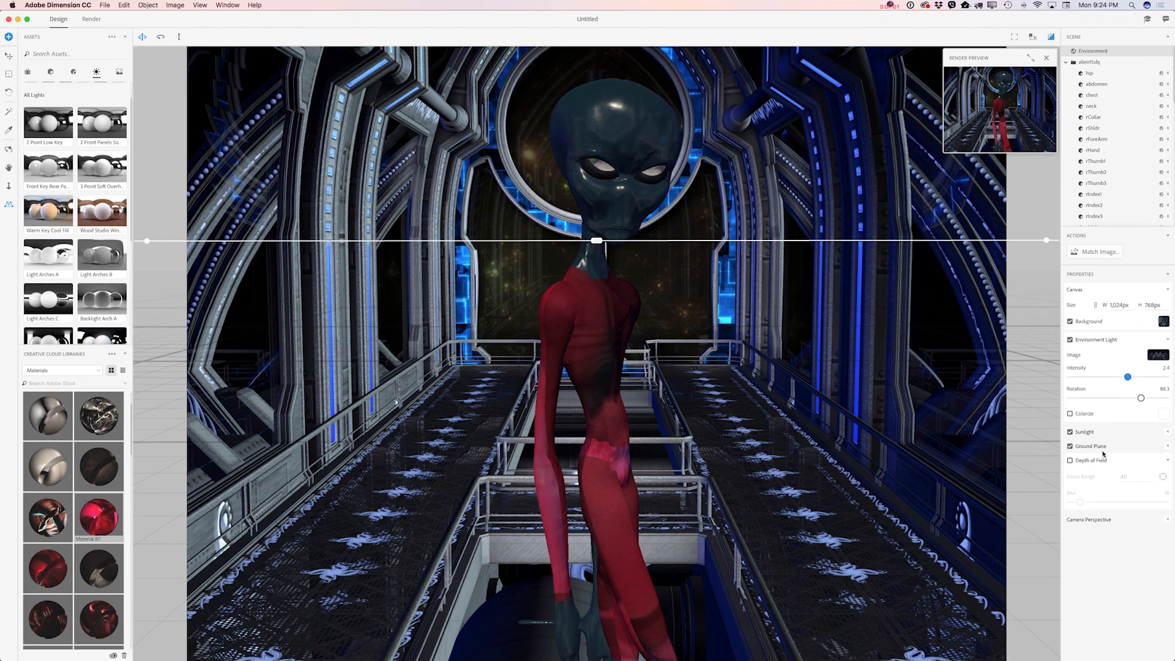
left_click(1070, 460)
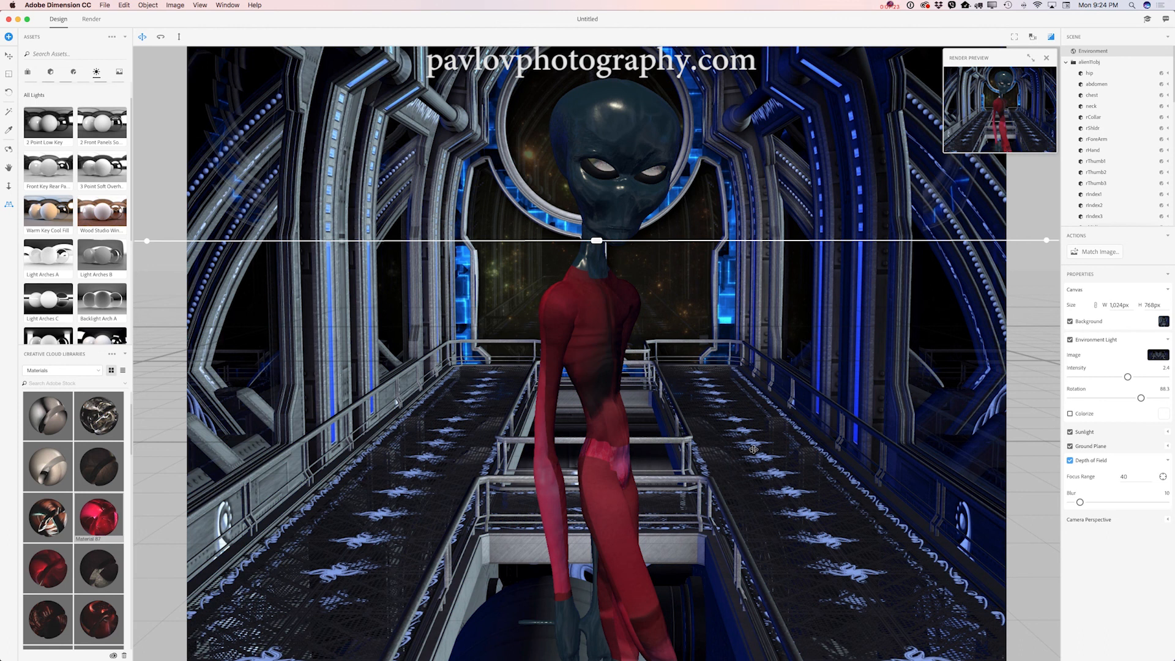
mouse_move(633, 144)
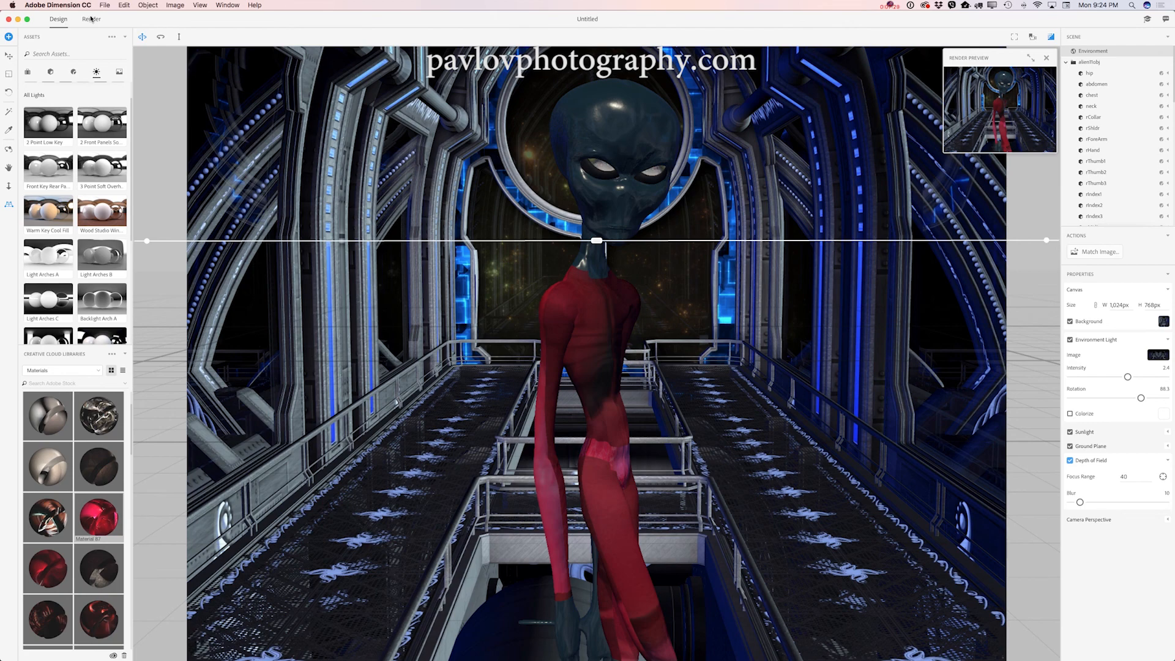
left_click(91, 19)
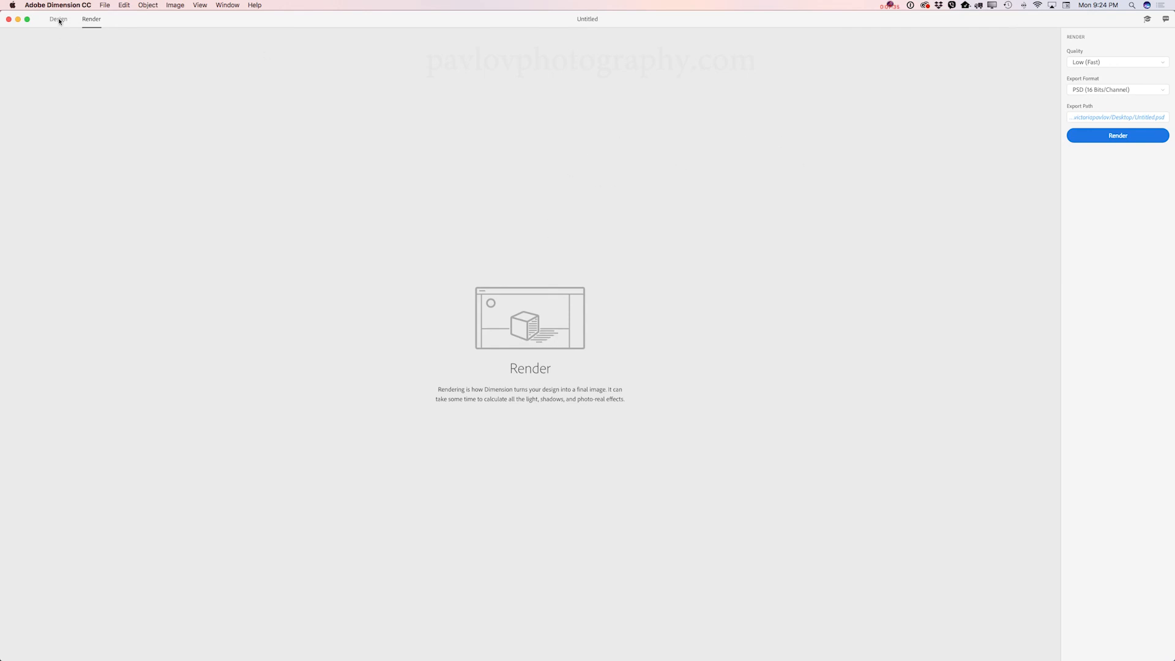
left_click(59, 18)
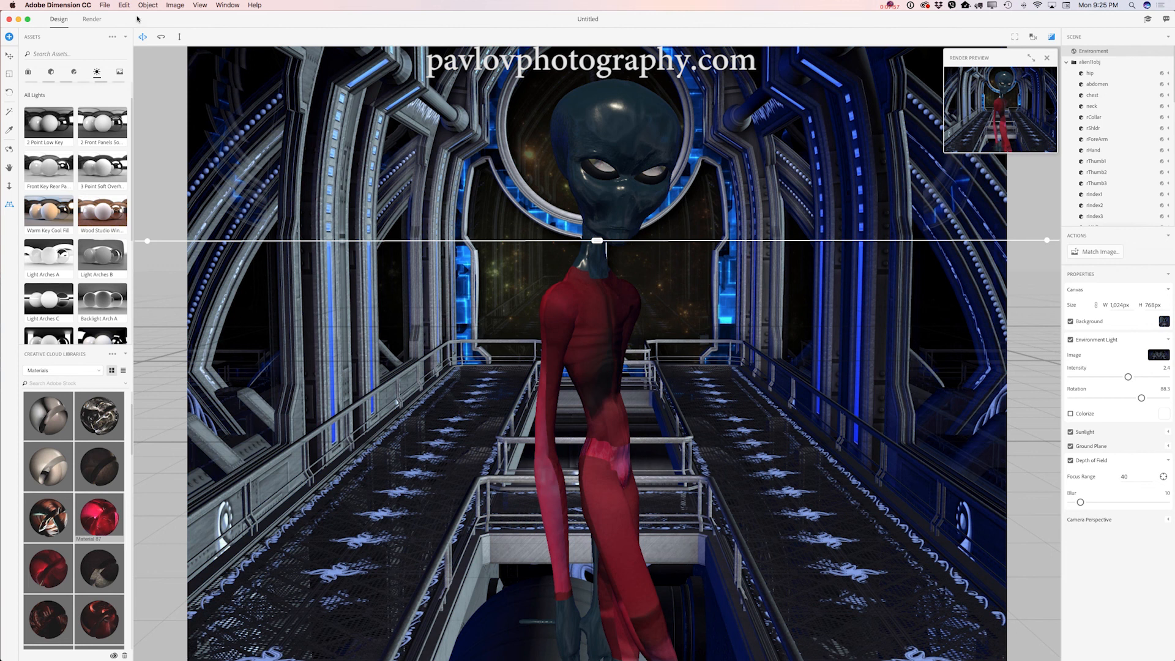
left_click(91, 19)
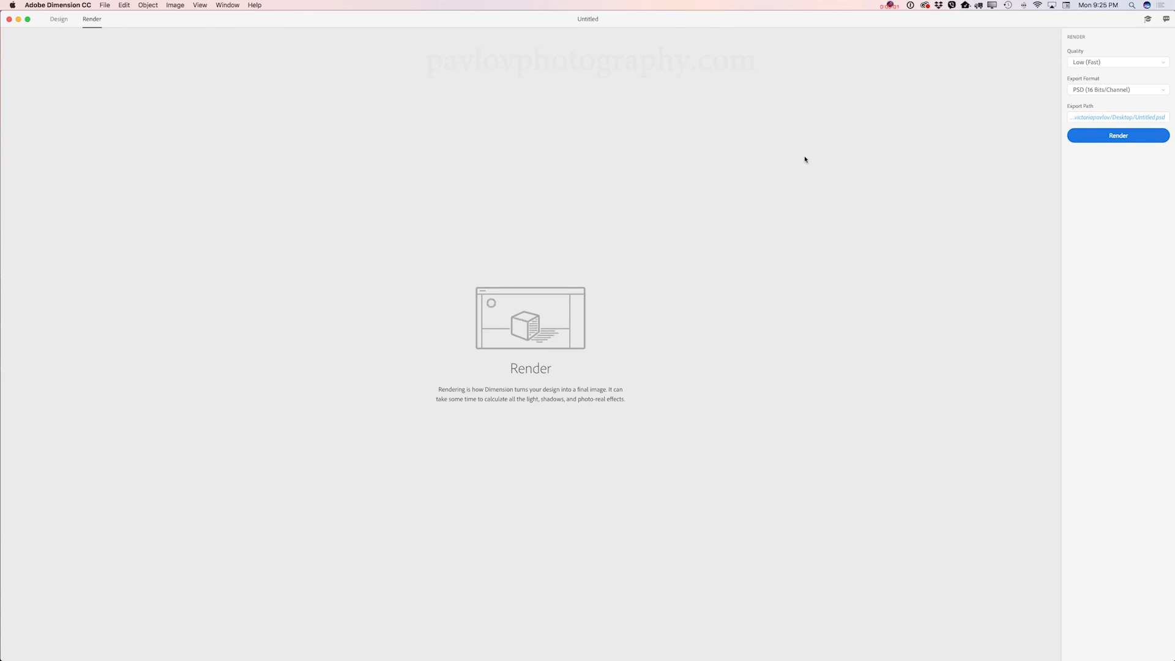
mouse_move(1013, 36)
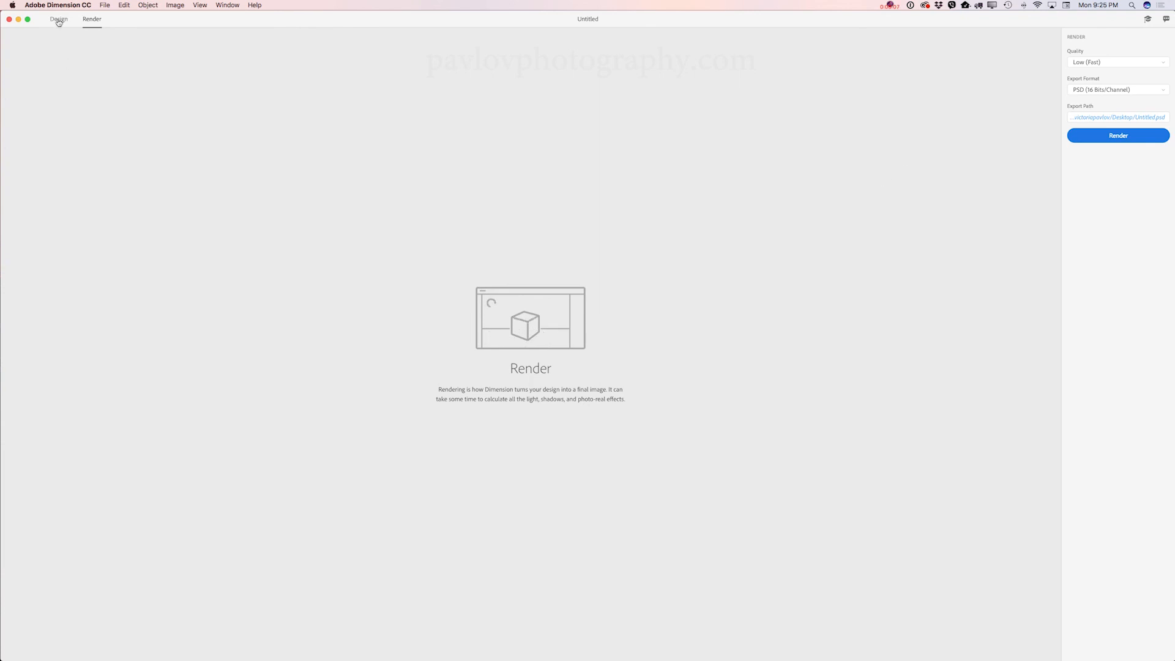
left_click(59, 19)
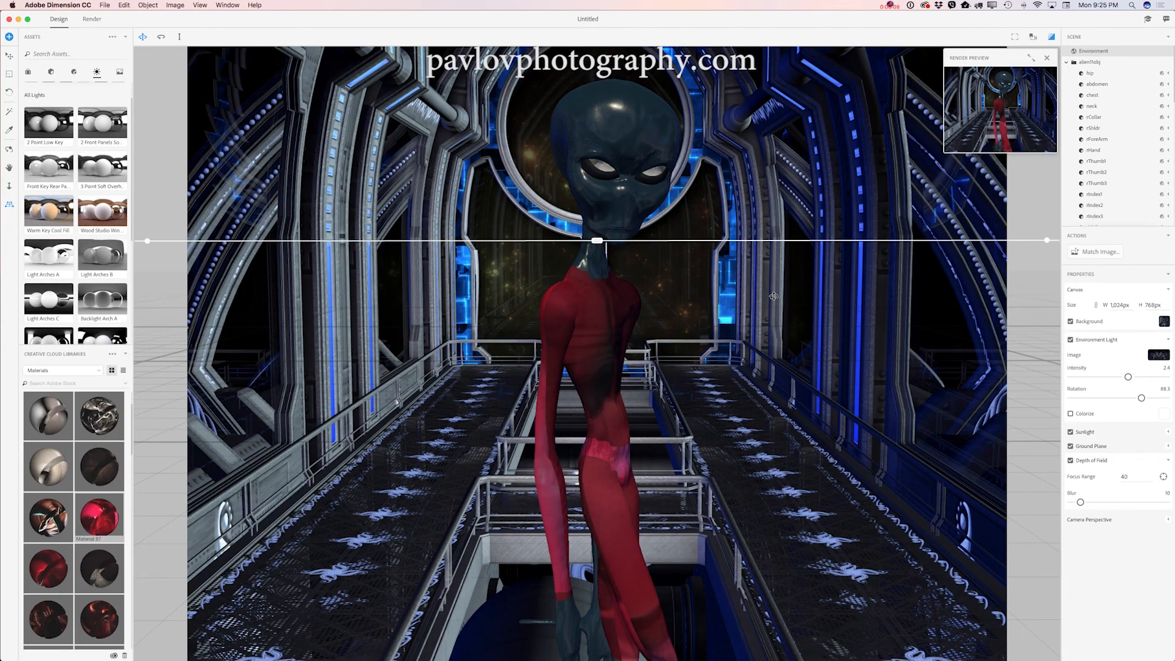